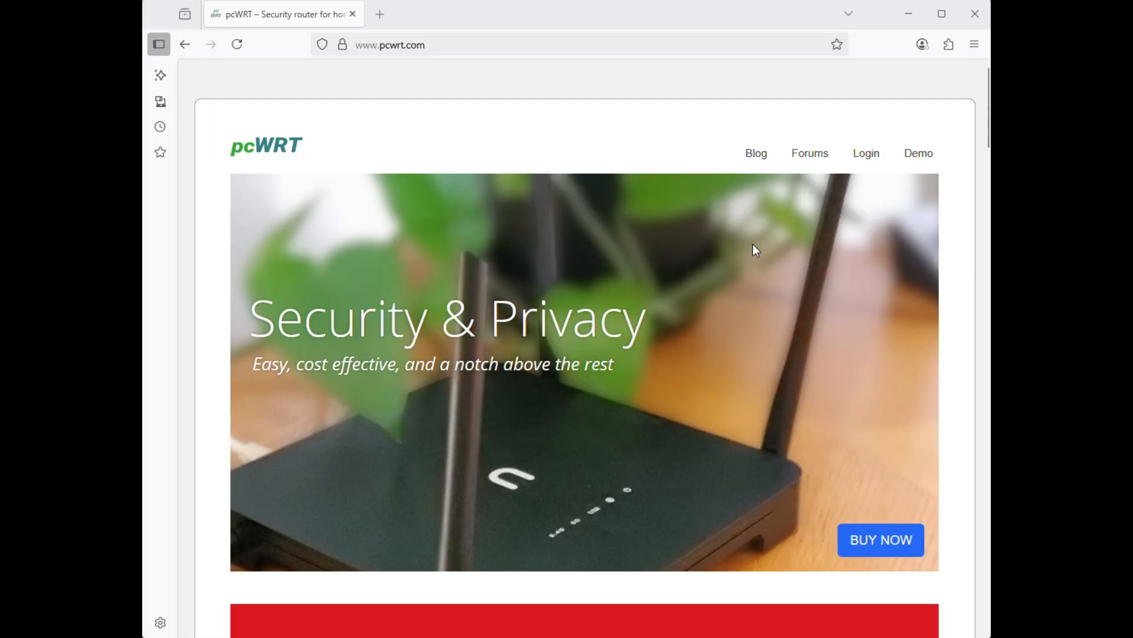
Search DuckDuckGo for 'my ip' to look up the current public IP address.
scroll(down, 3)
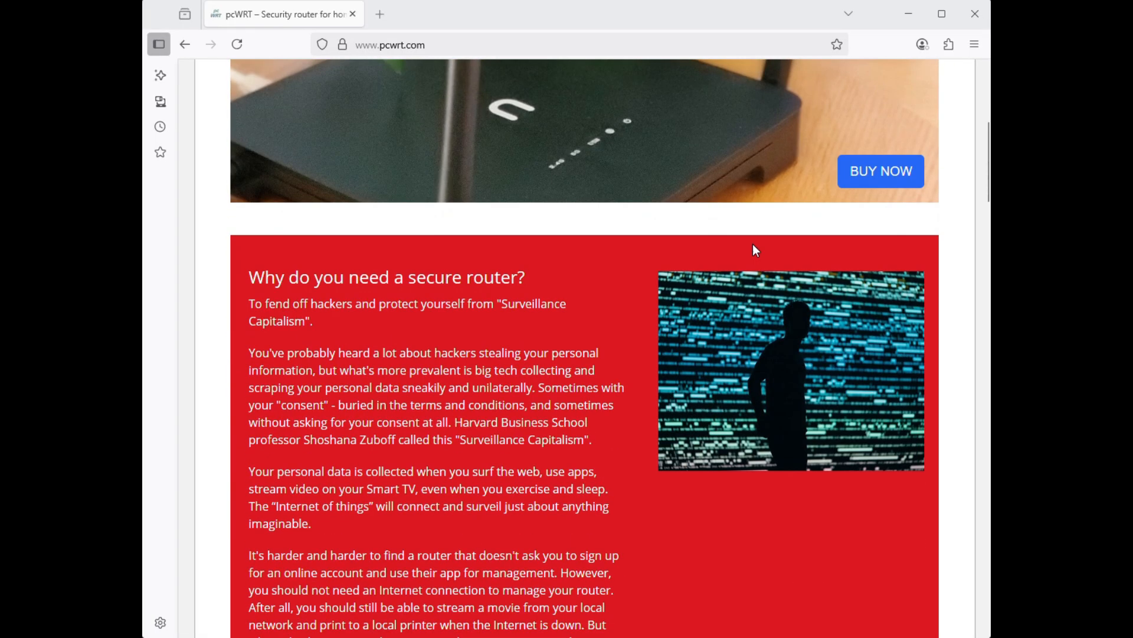
scroll(down, 3)
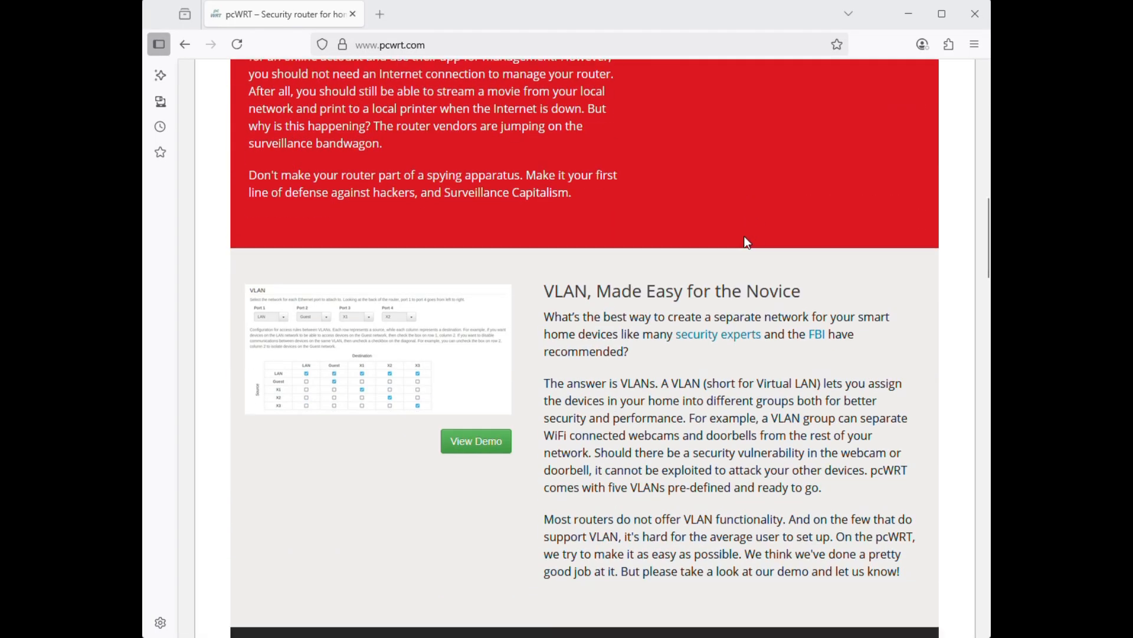
scroll(down, 3)
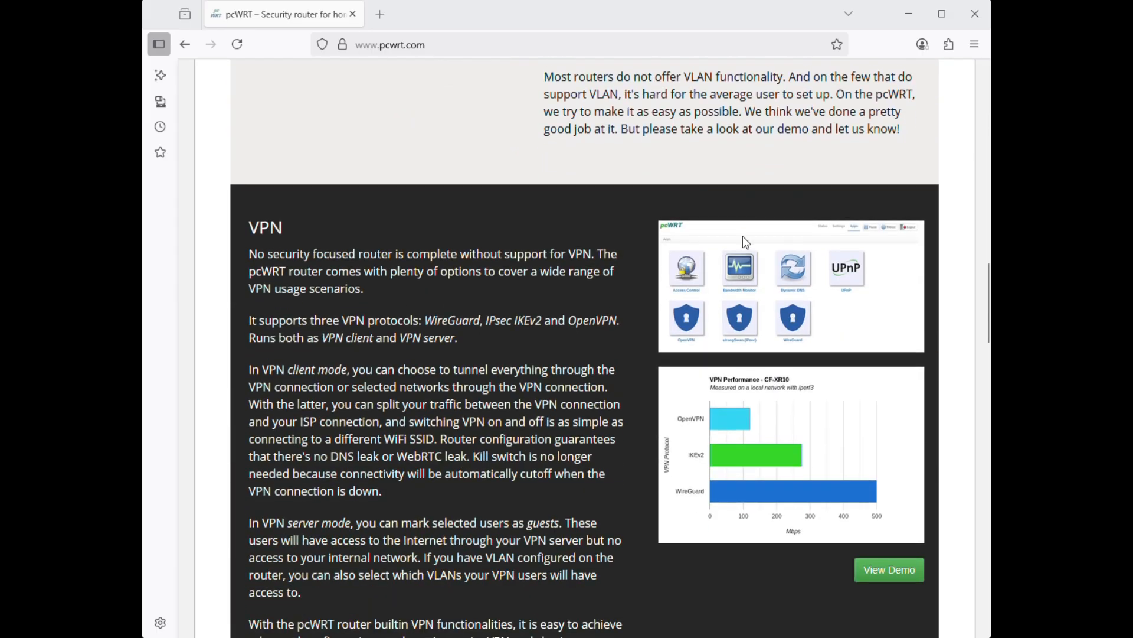
scroll(down, 3)
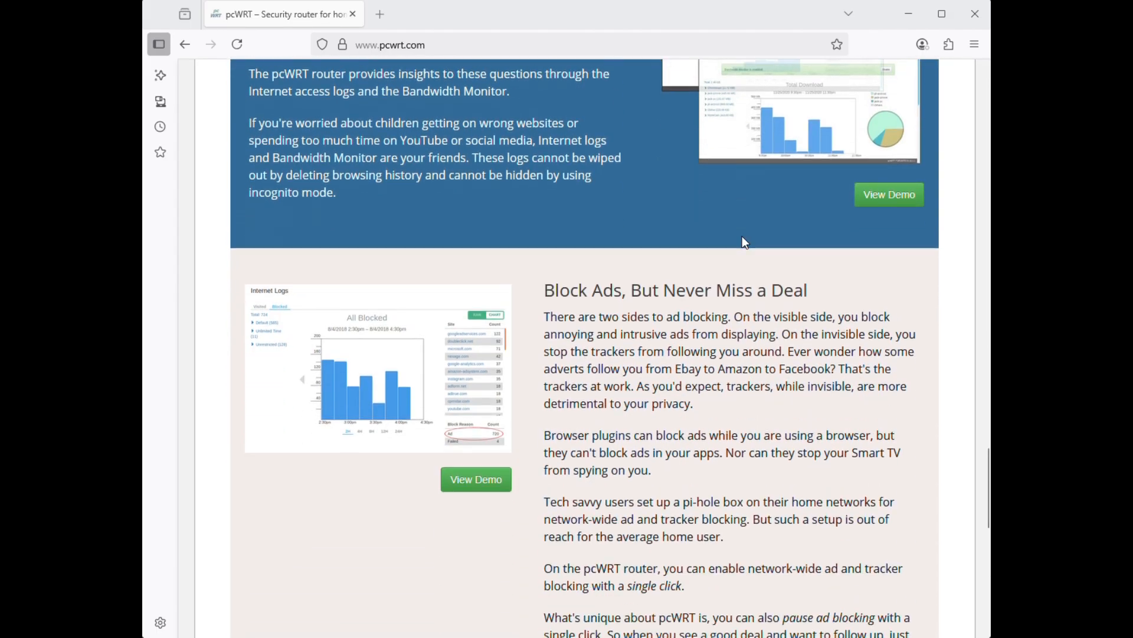
scroll(down, 3)
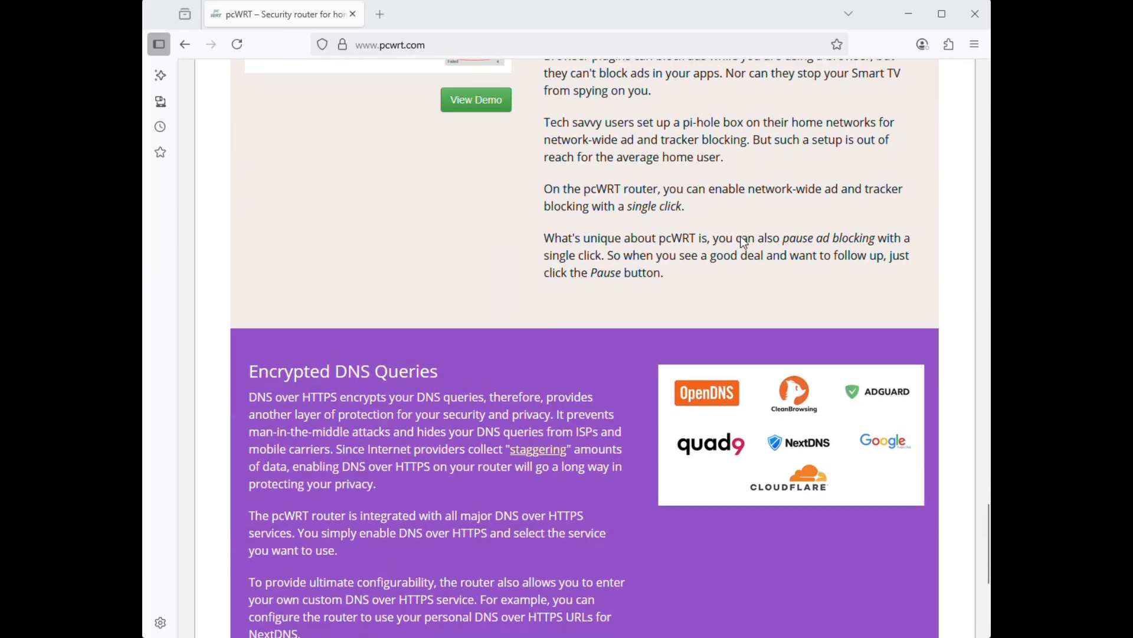
scroll(up, 3)
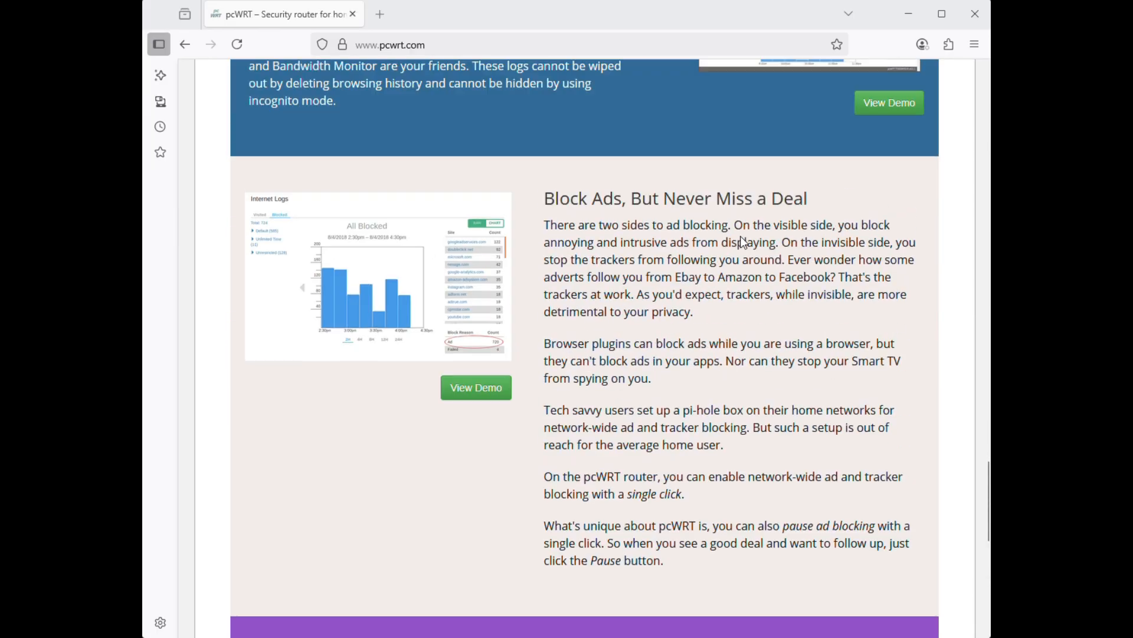
scroll(down, 3)
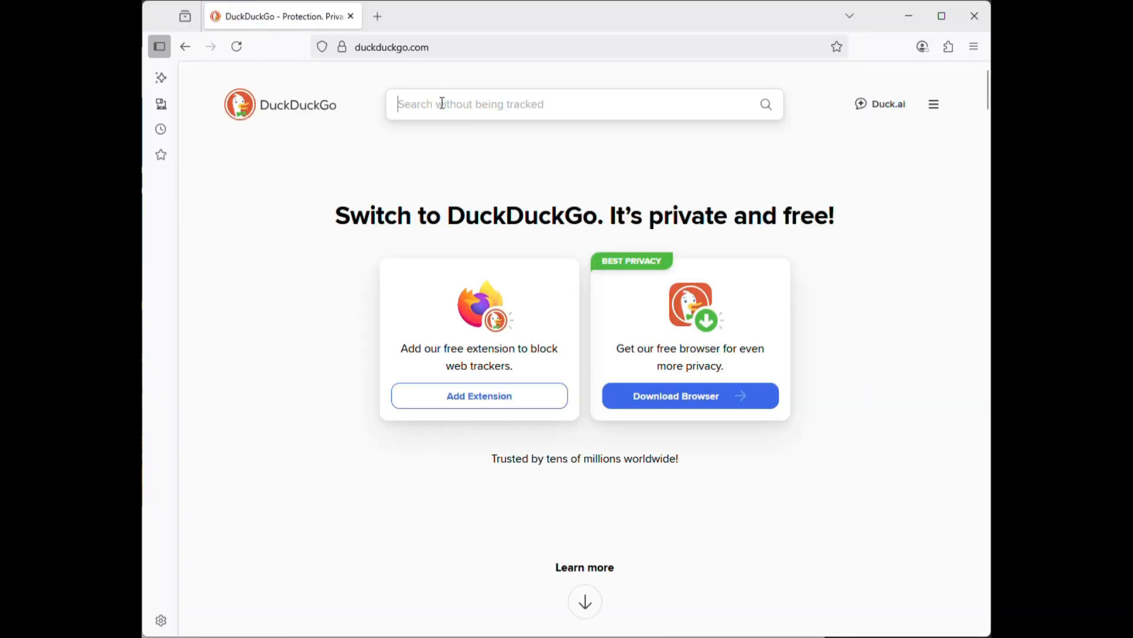
text(my ip)
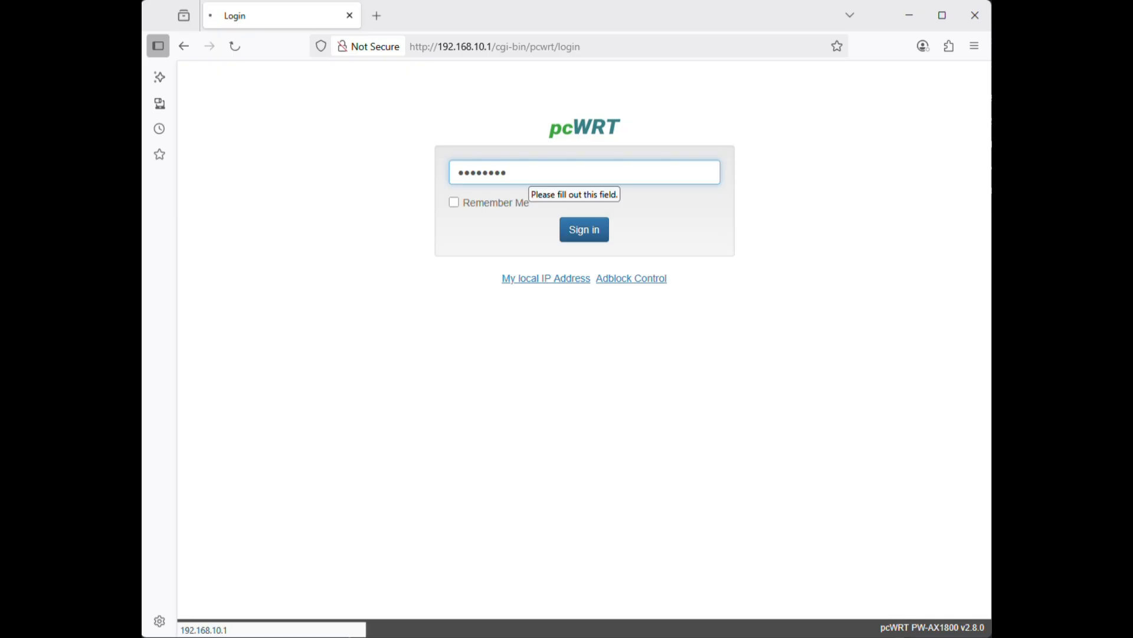
click(583, 229)
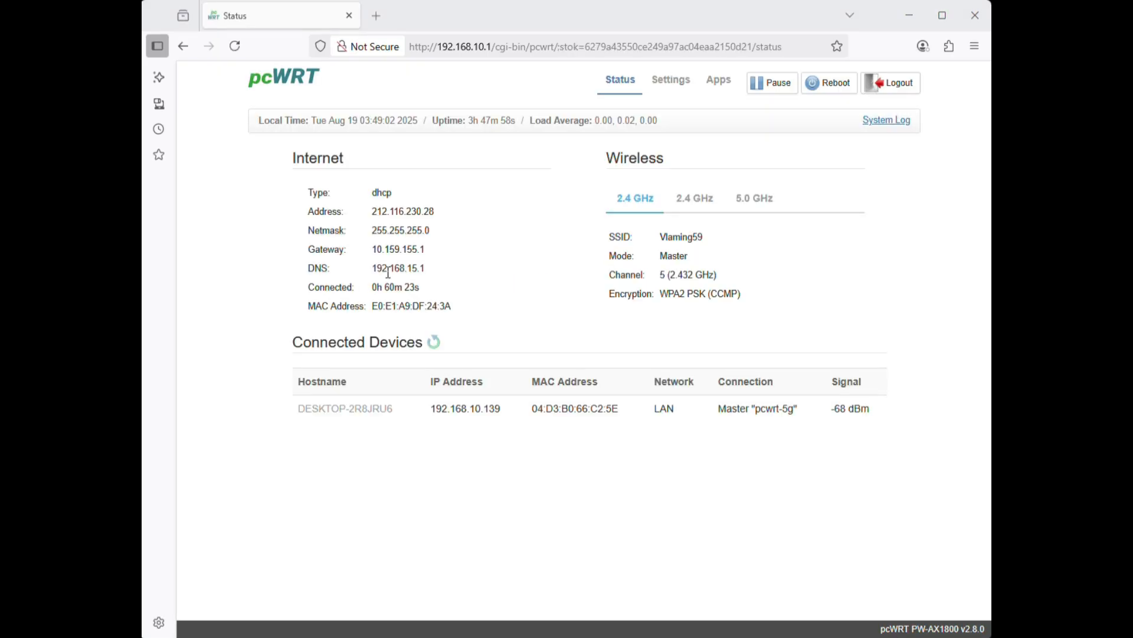
mouse_move(371, 216)
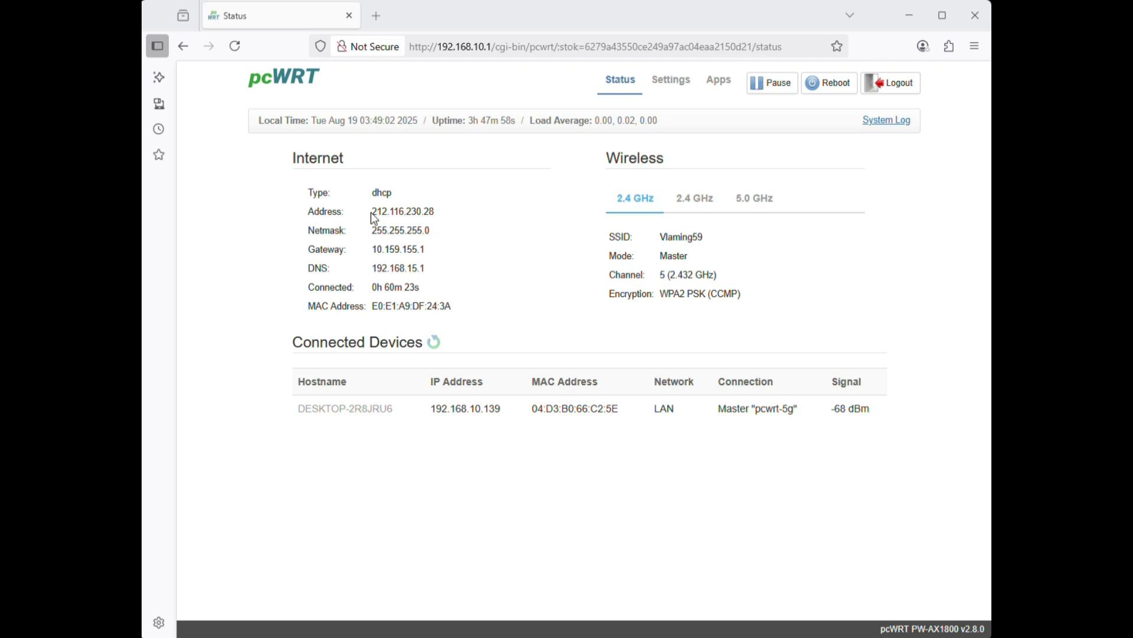
double_click(402, 211)
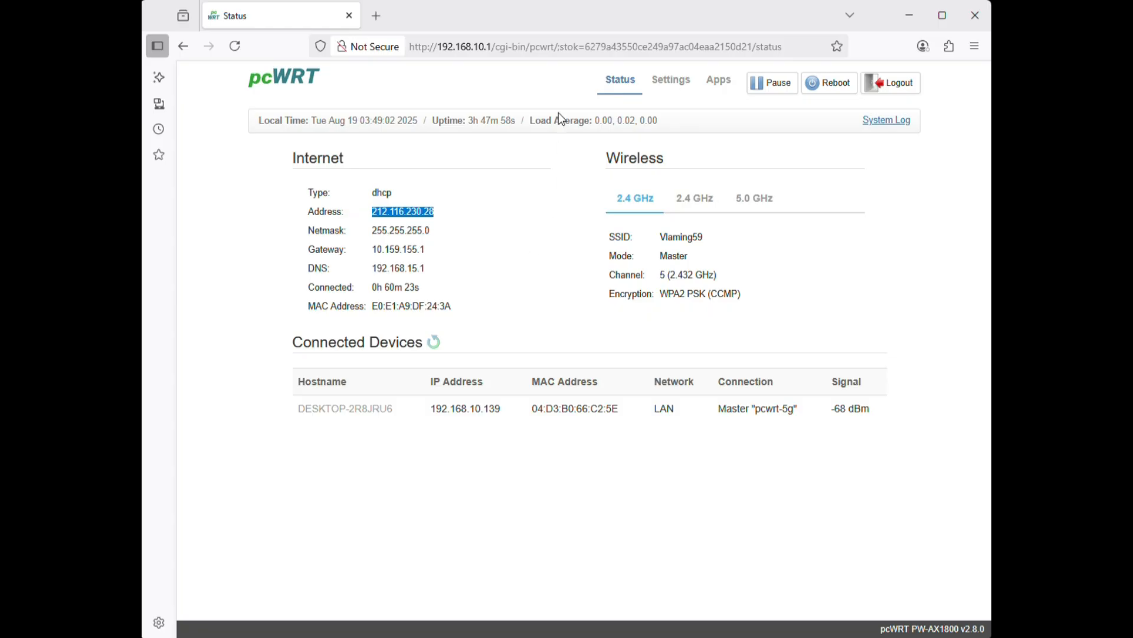
mouse_move(559, 116)
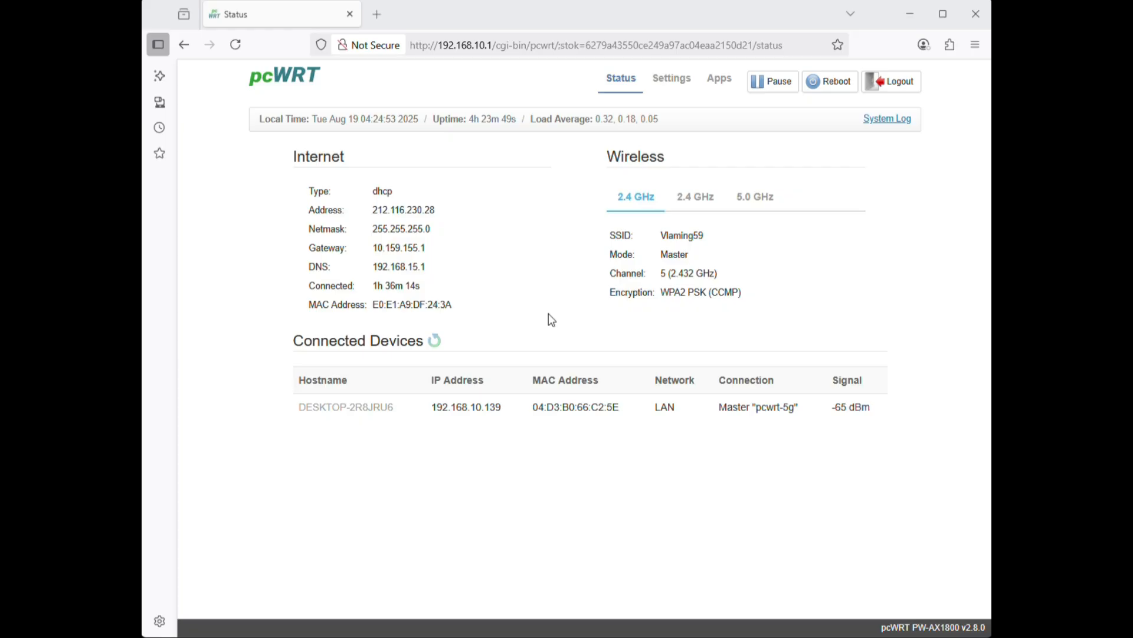
mouse_move(671, 78)
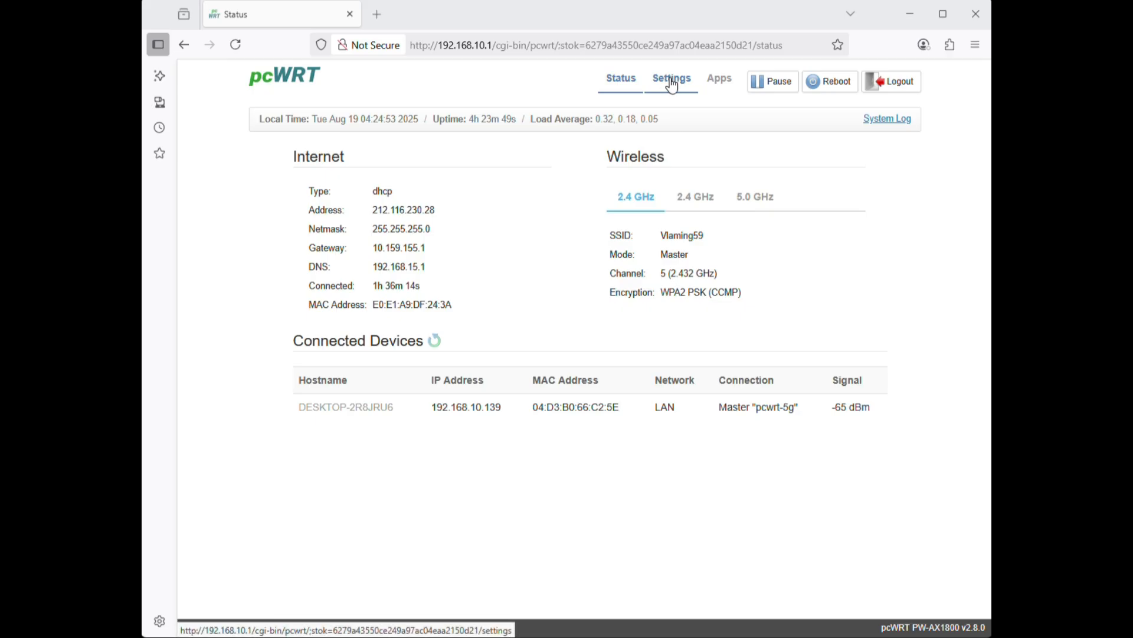
In System Settings, enable DDNS with pcwrt.net under the name snowwhite and save.
click(671, 78)
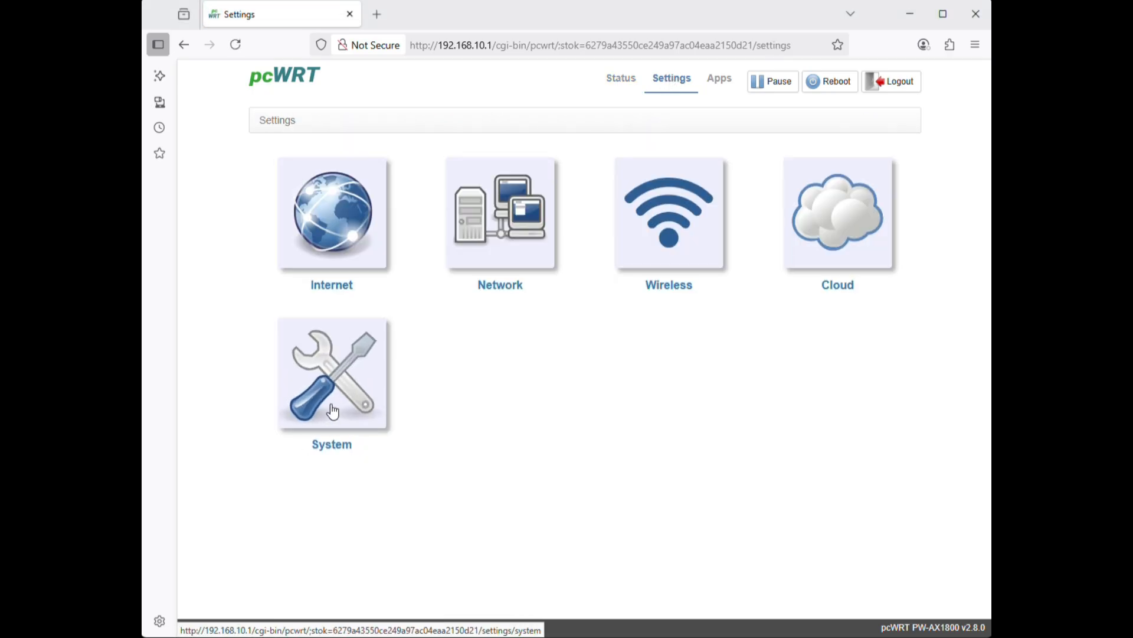
click(331, 375)
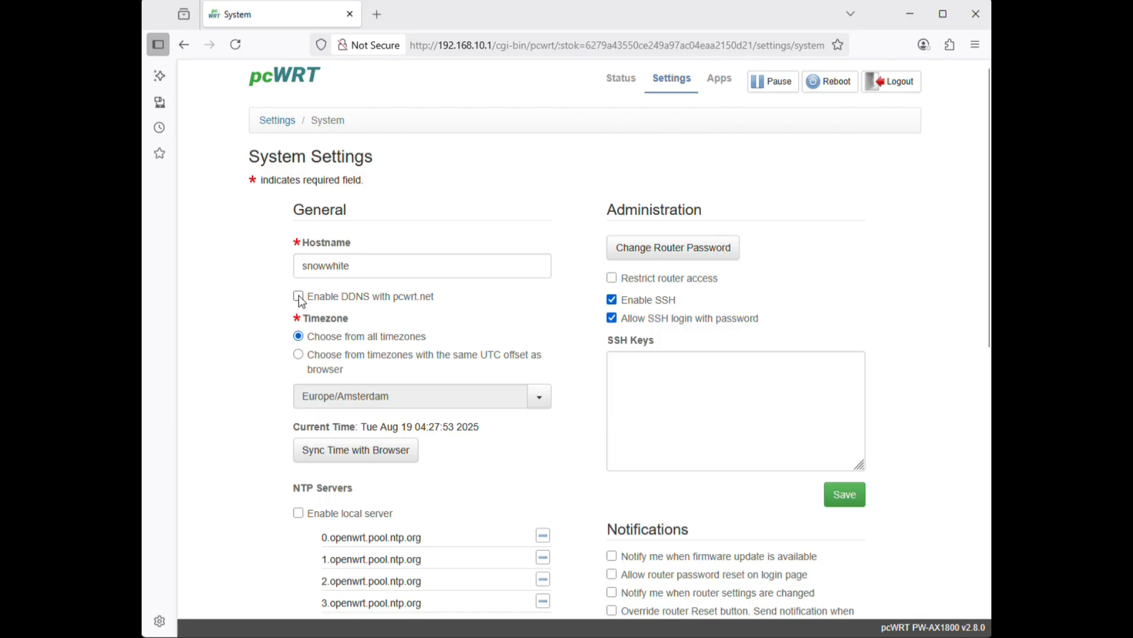
click(299, 296)
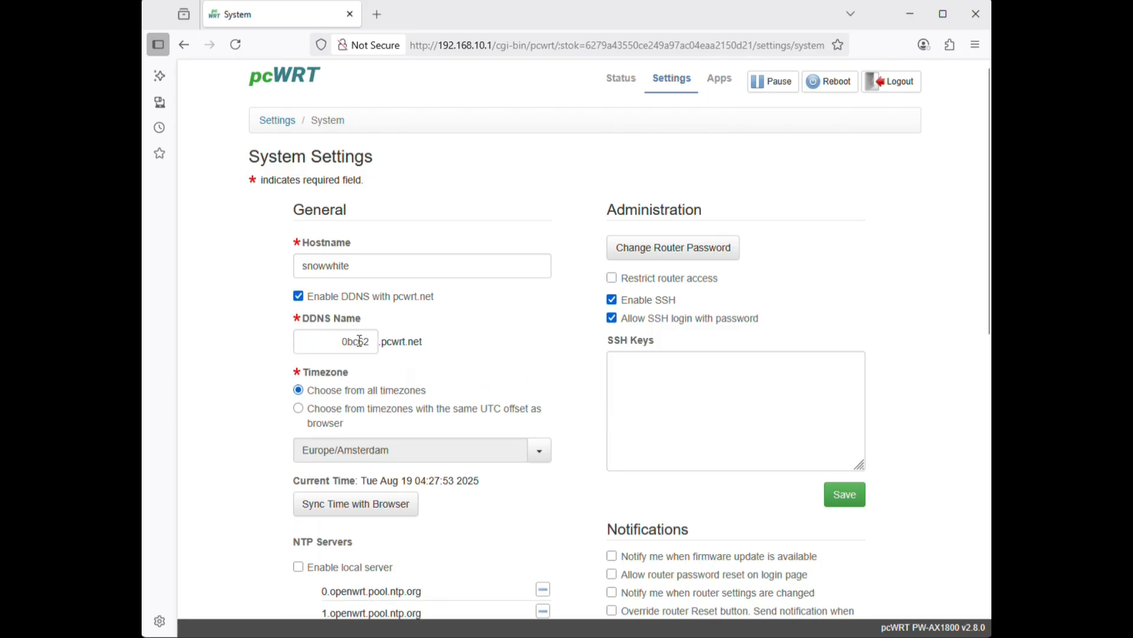
text(sn)
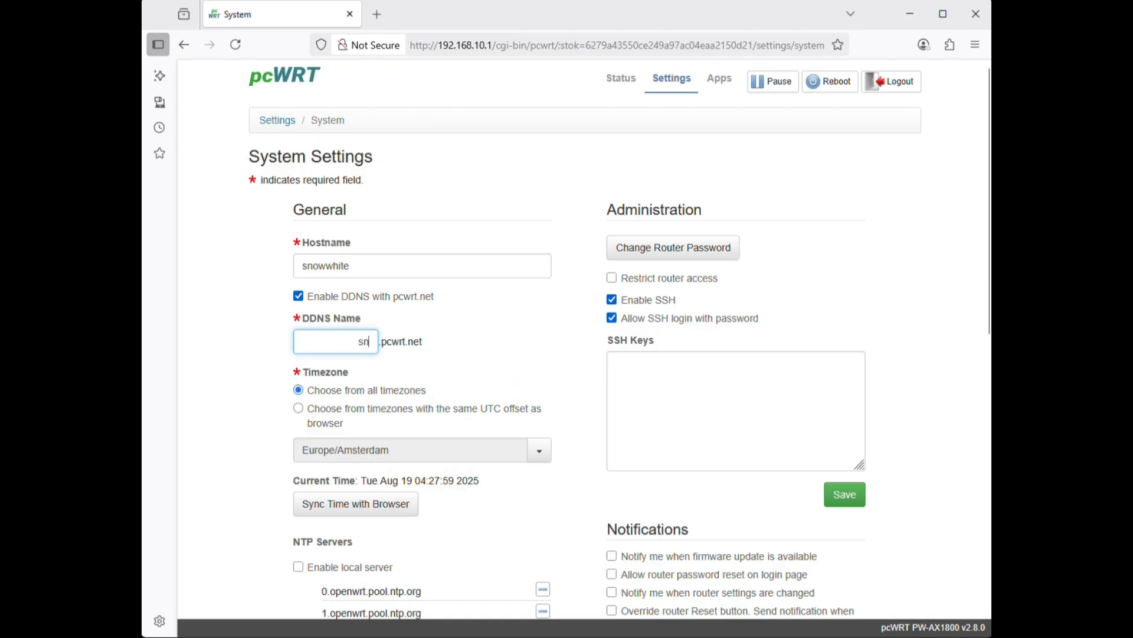
text(snowwhite)
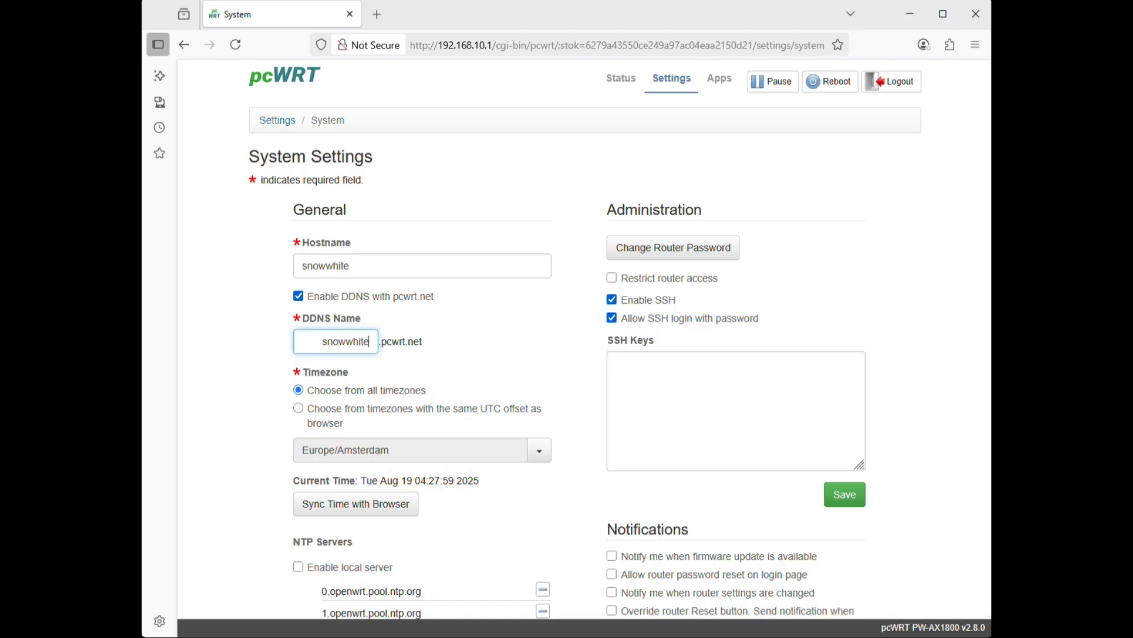
scroll(down, 3)
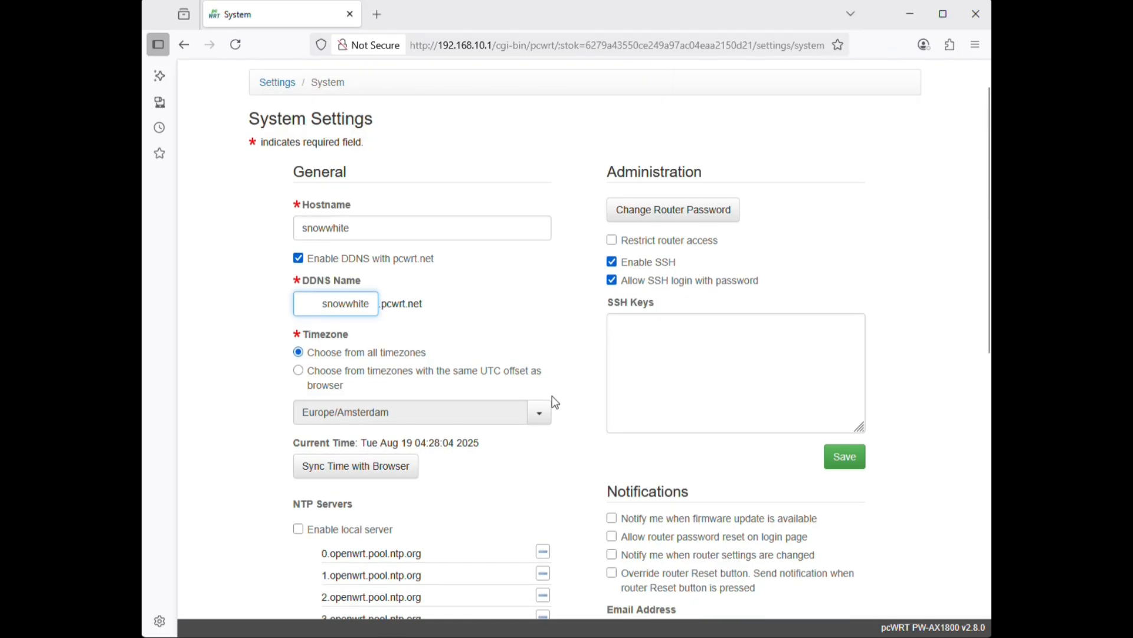
scroll(down, 3)
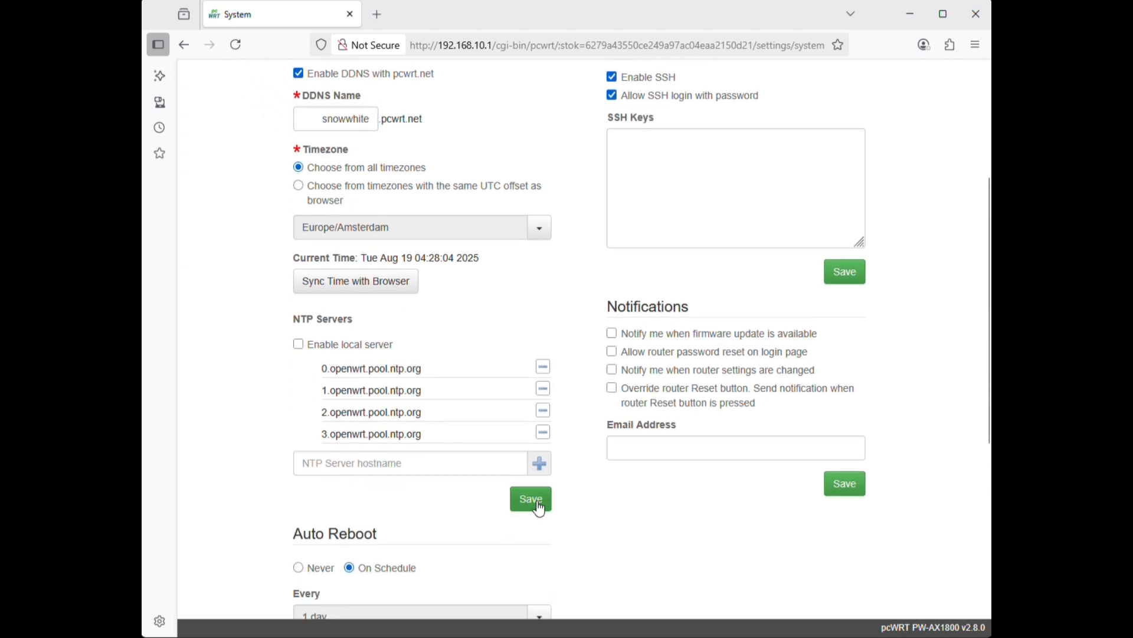
click(531, 499)
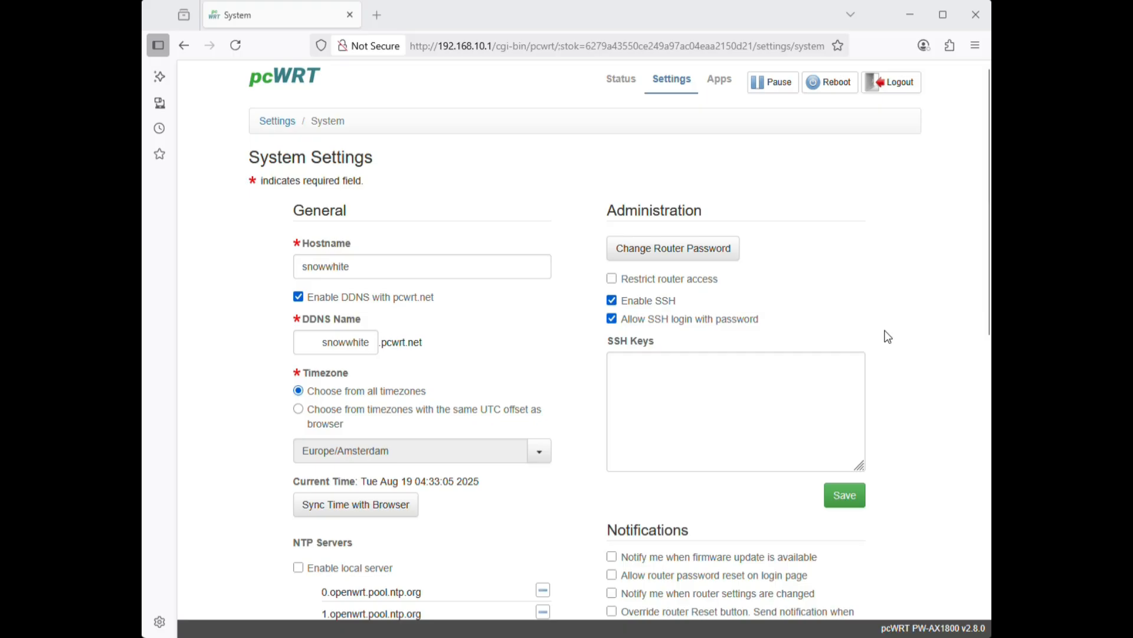
mouse_move(521, 257)
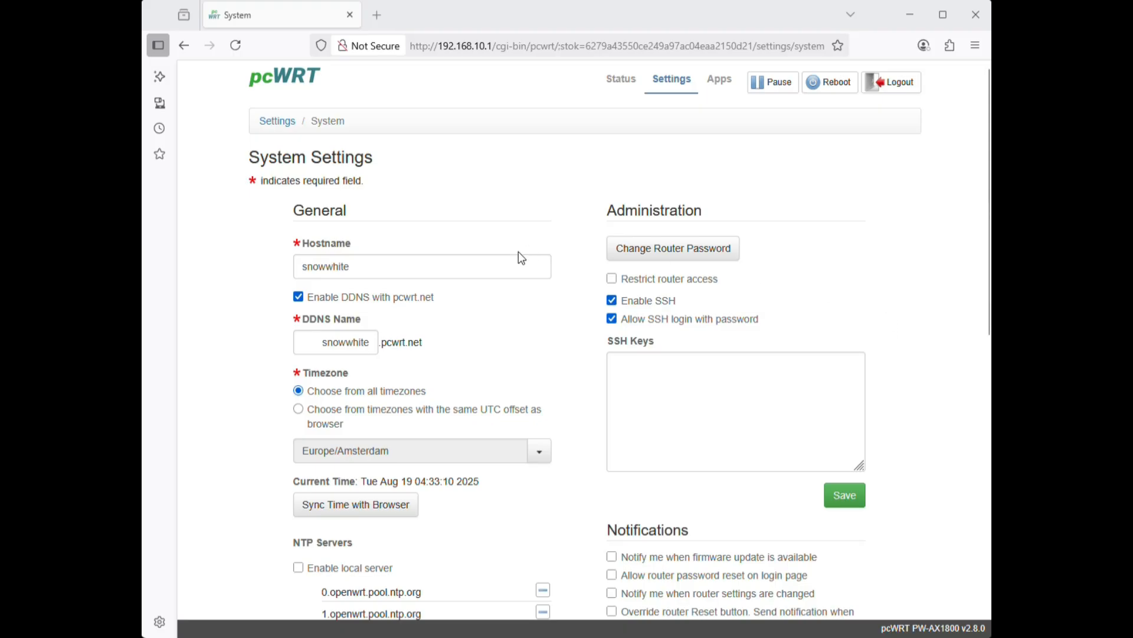
Enable the WireGuard server from the router's Apps section.
click(720, 77)
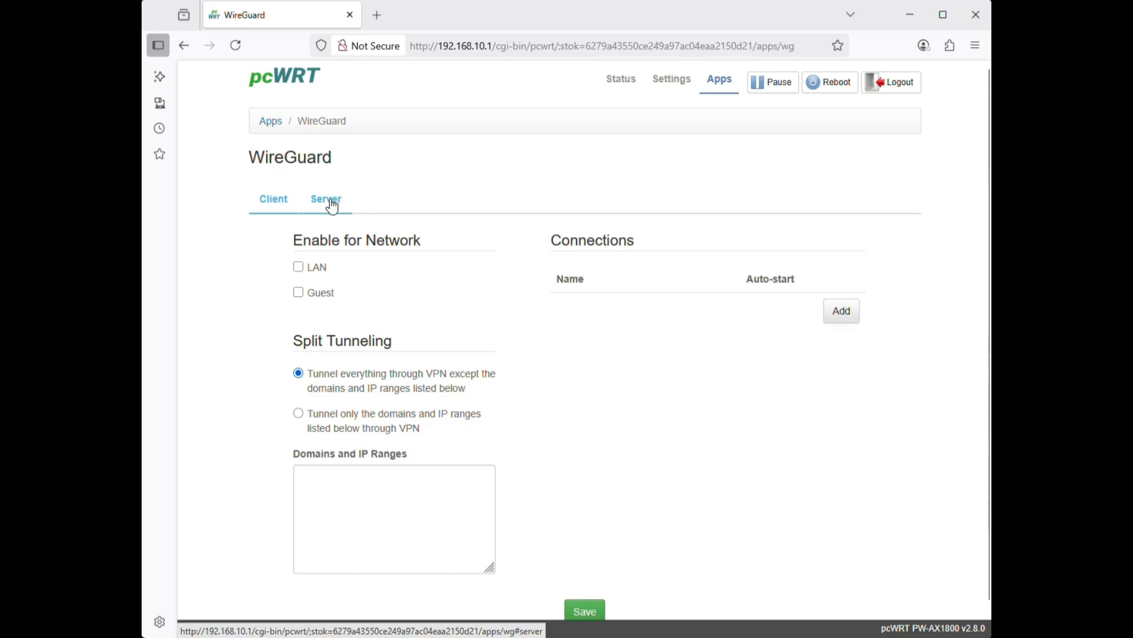
click(326, 199)
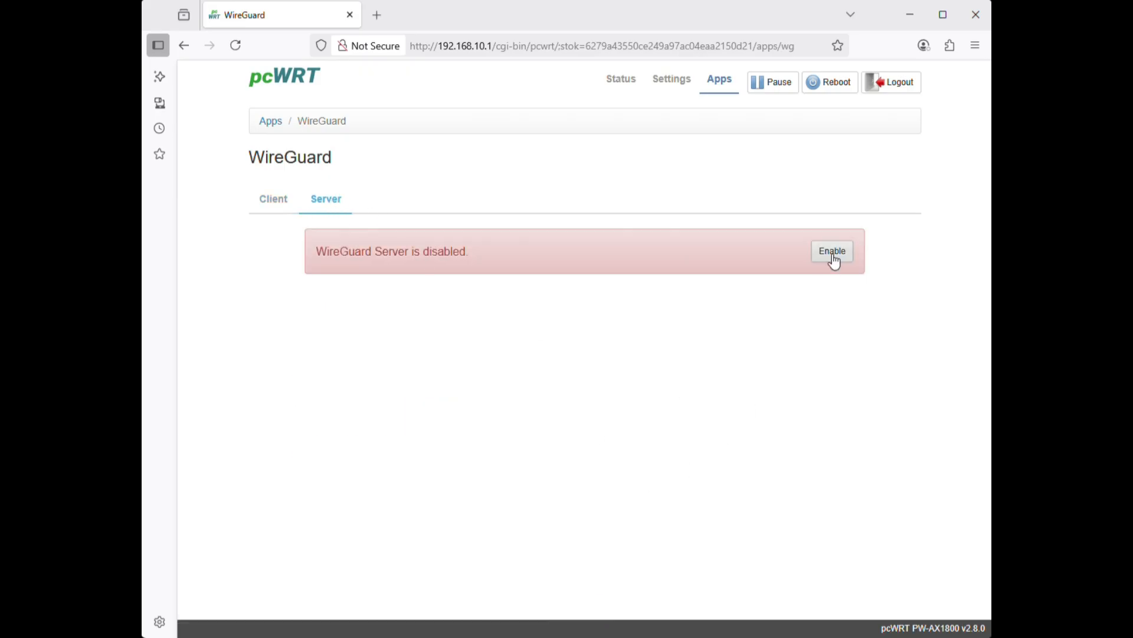
click(831, 250)
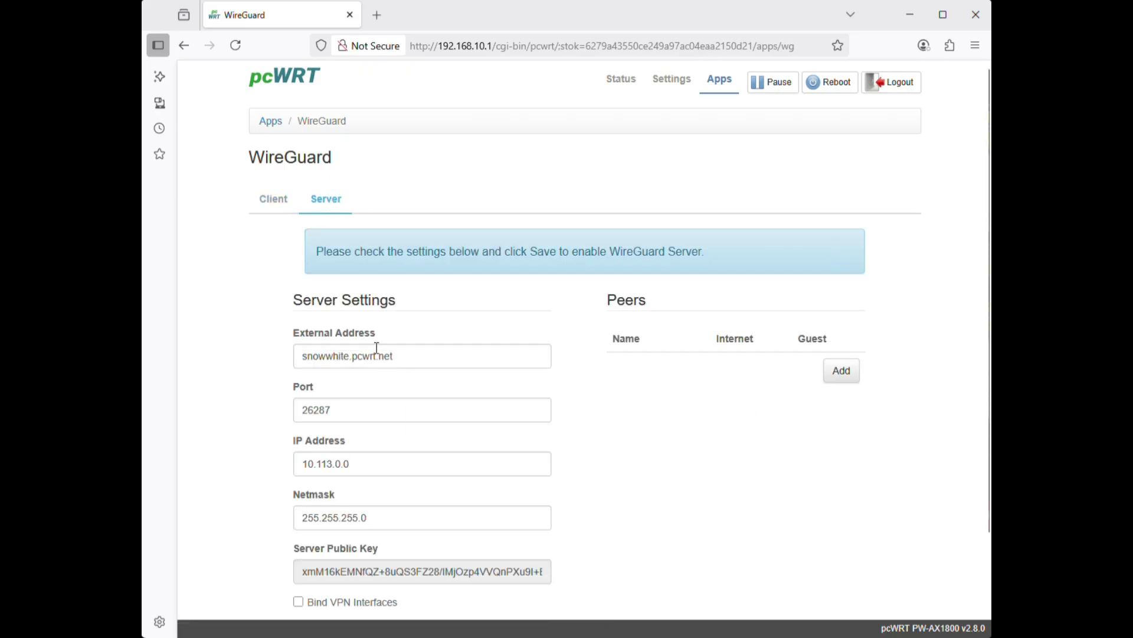
Review external address snowwhite.pcwrt.net and allow Internet access alongside LAN and Guest.
click(411, 356)
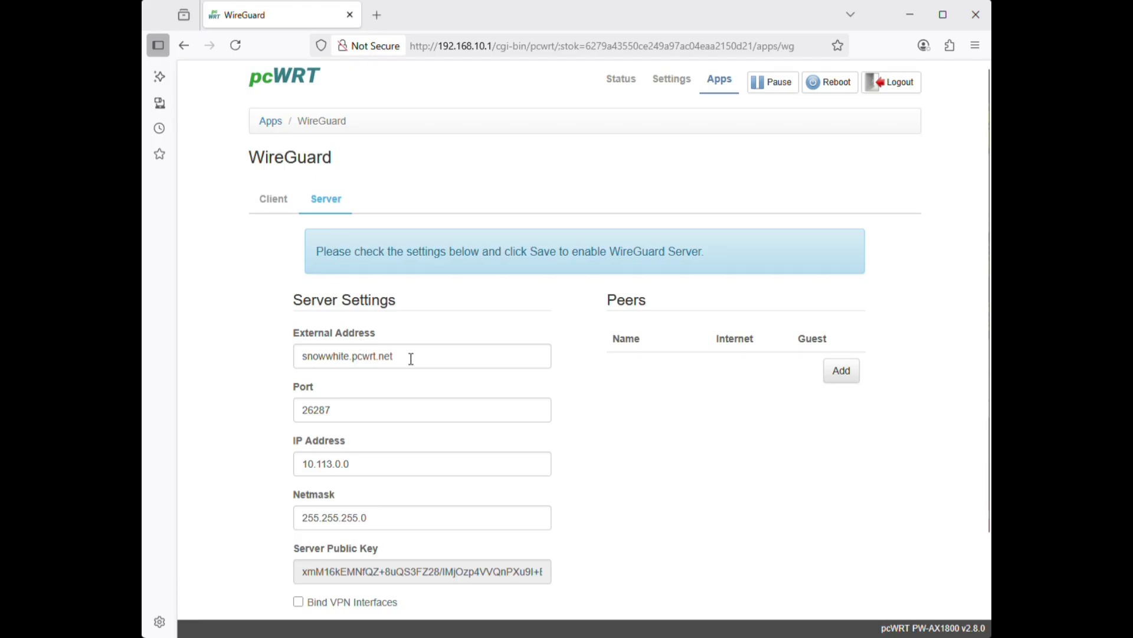
triple_click(347, 357)
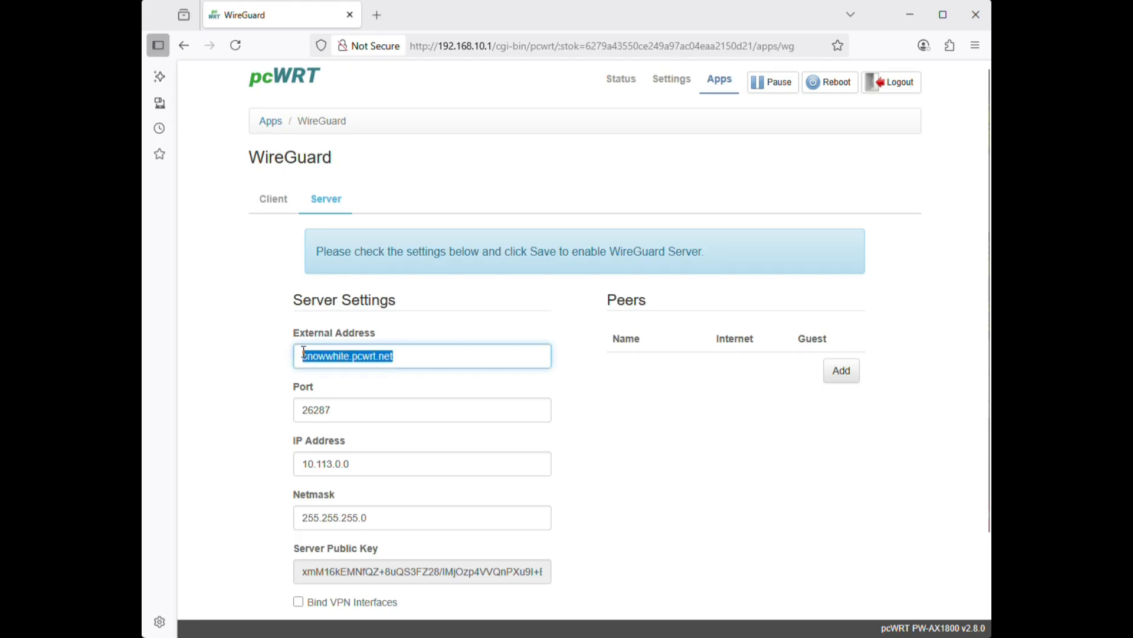
scroll(down, 3)
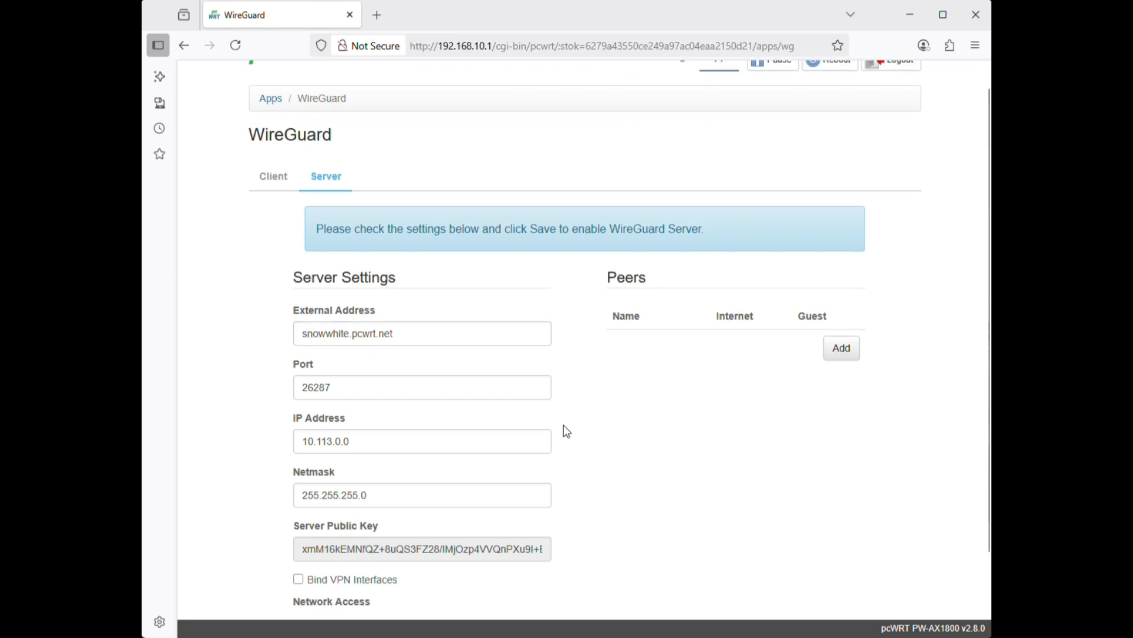
scroll(down, 3)
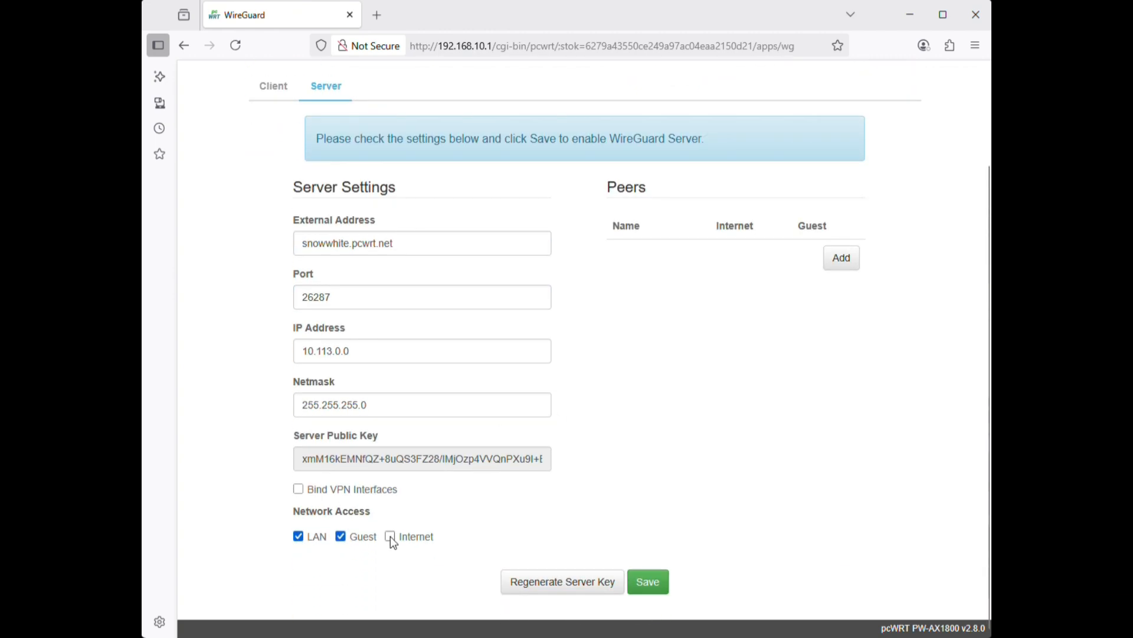
click(389, 536)
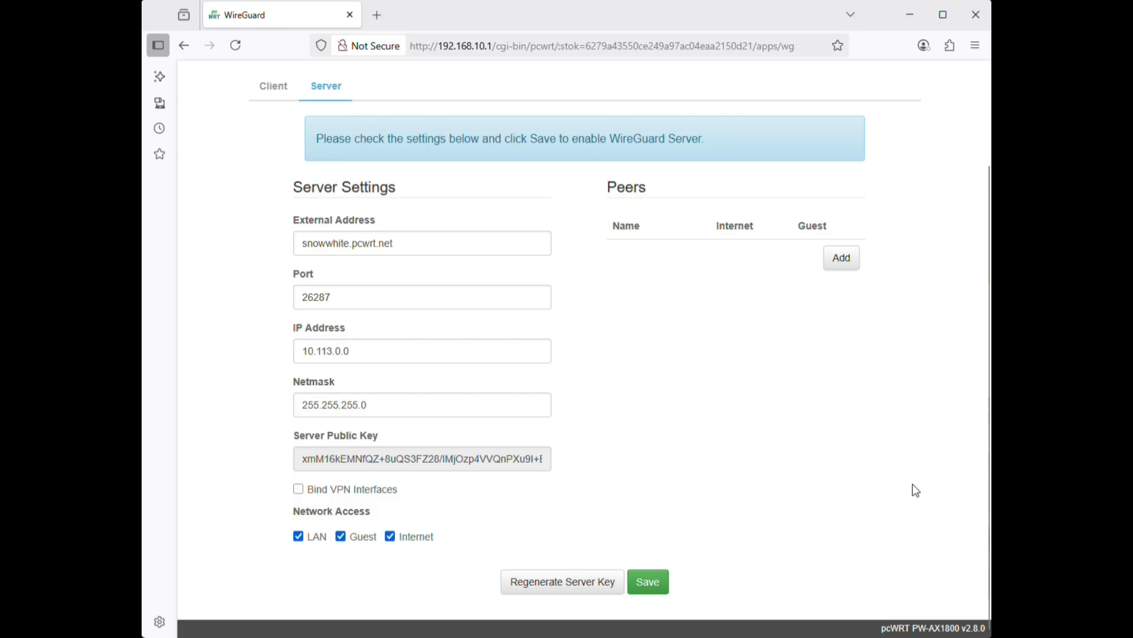
Add a peer named SnowWhite with a generated key pair and save the server settings.
click(841, 258)
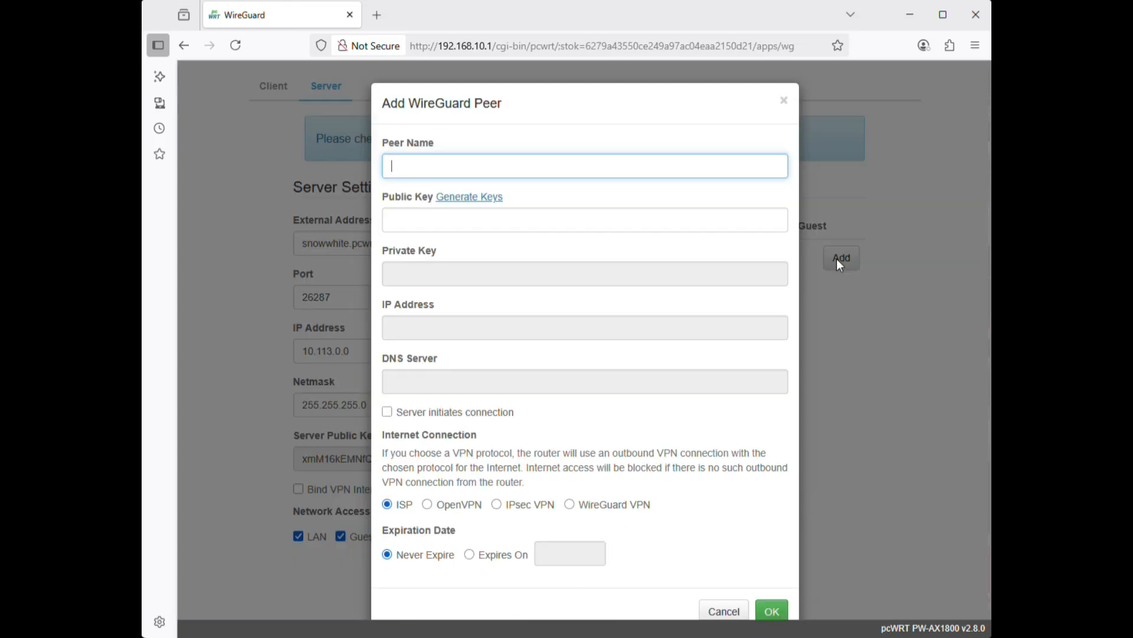
mouse_move(472, 172)
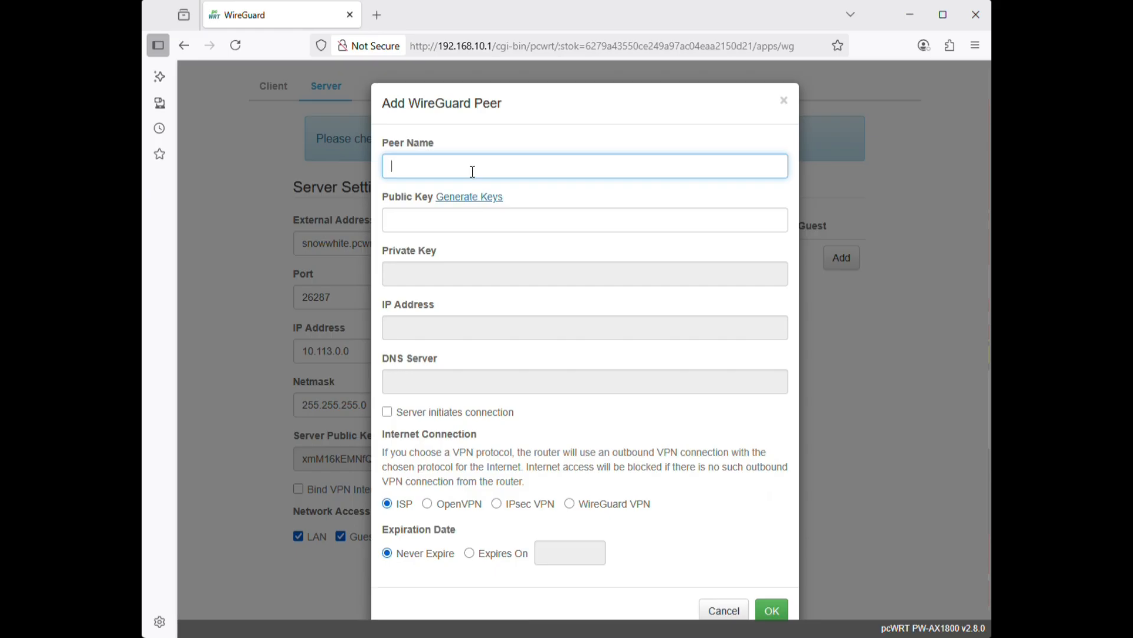
text(Snow)
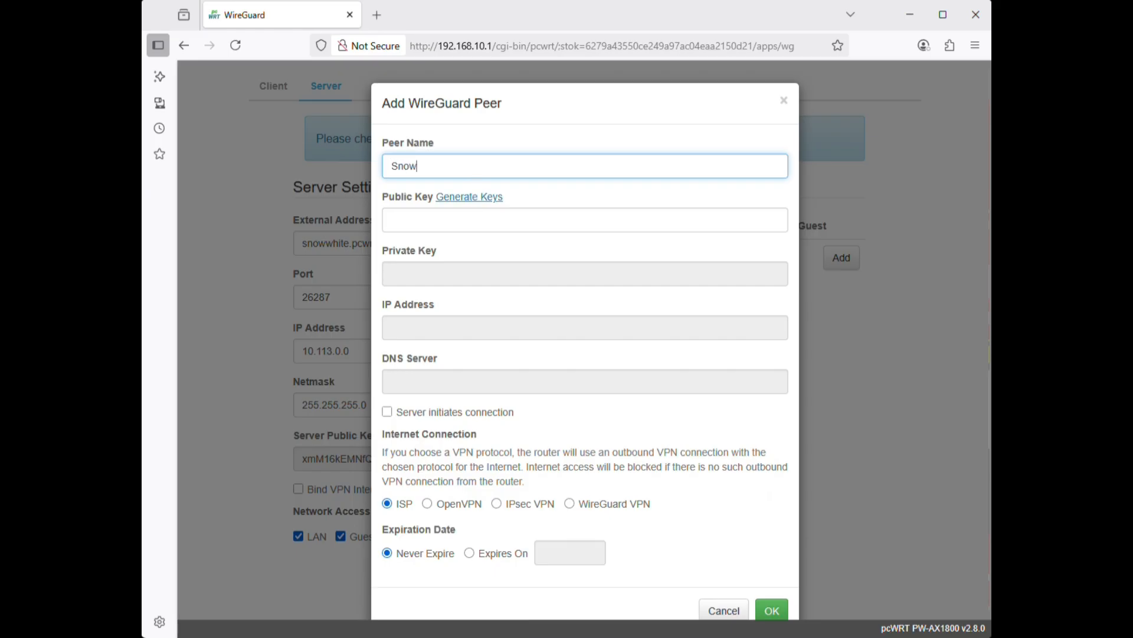
text(White)
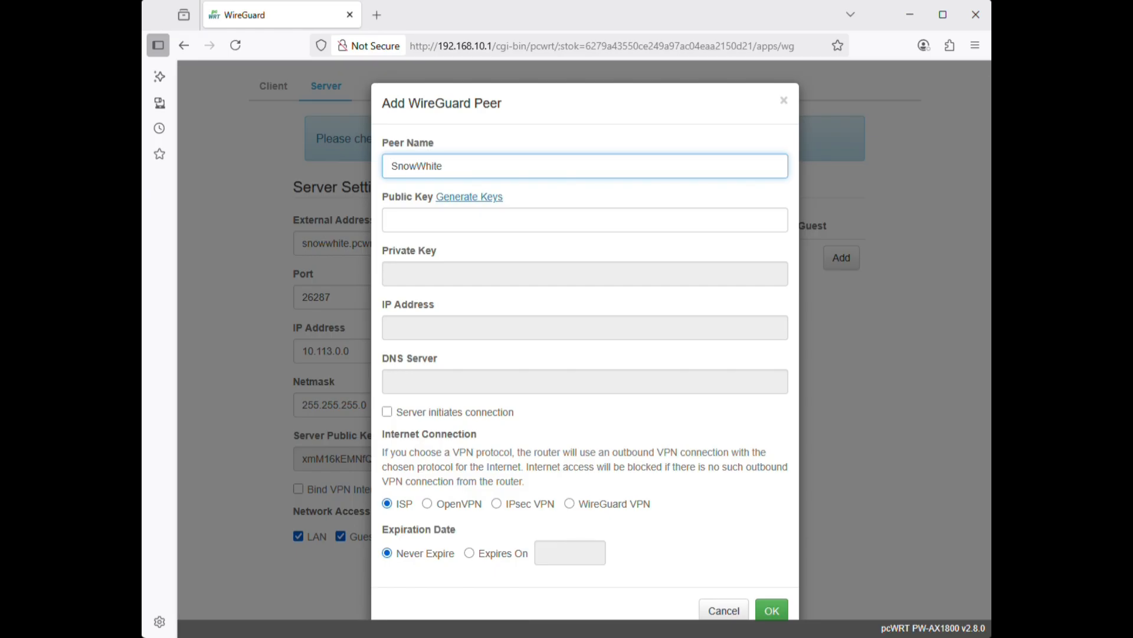
click(468, 196)
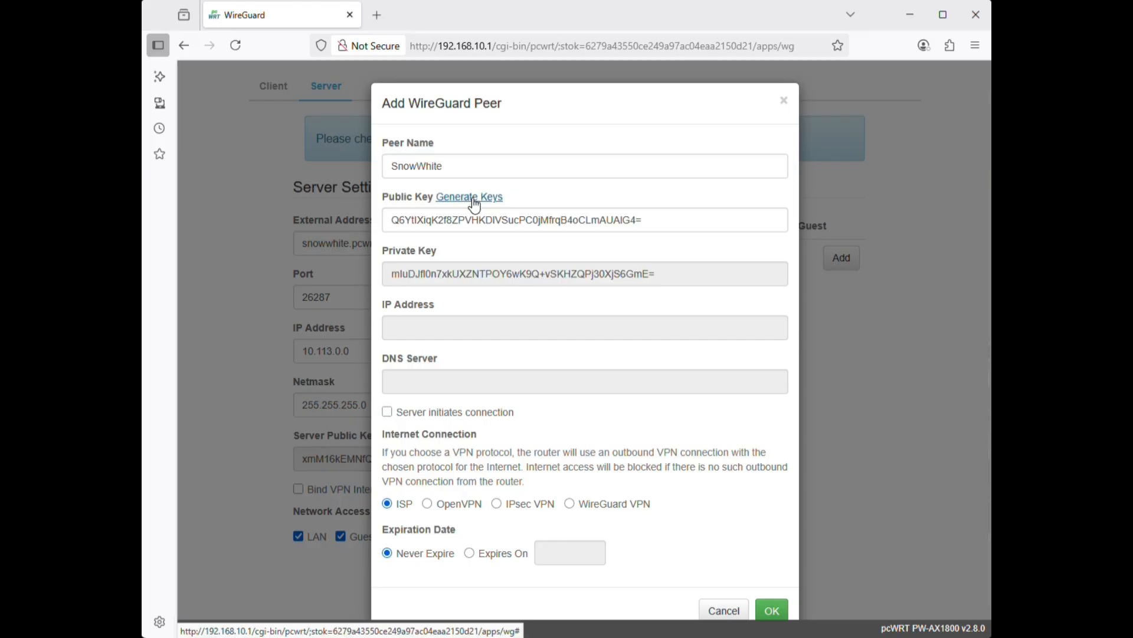
mouse_move(679, 362)
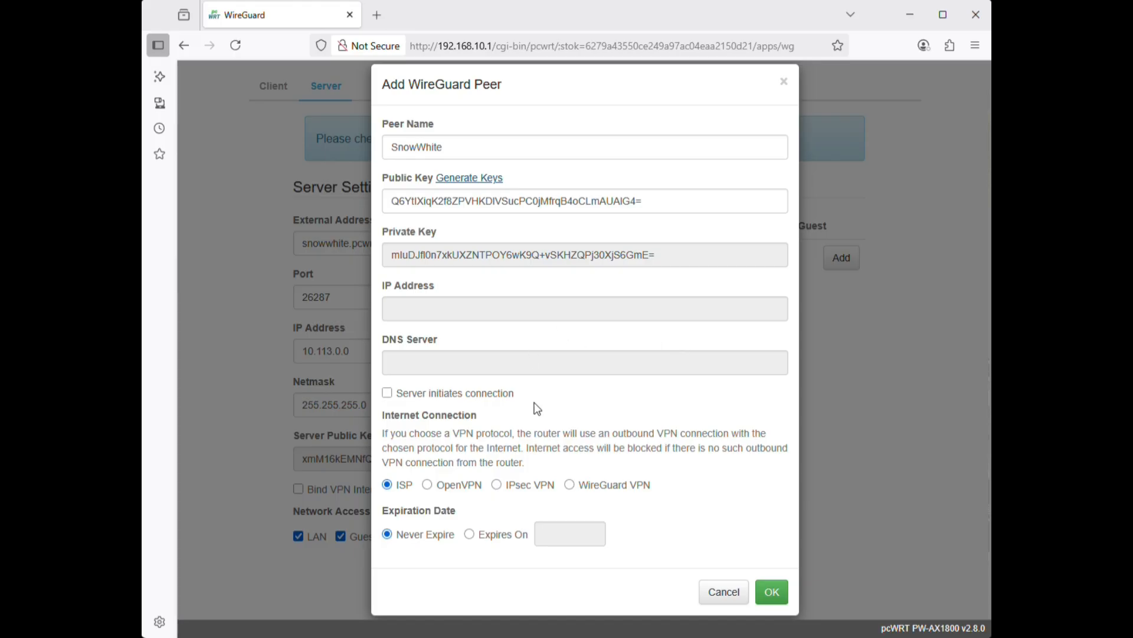
click(772, 592)
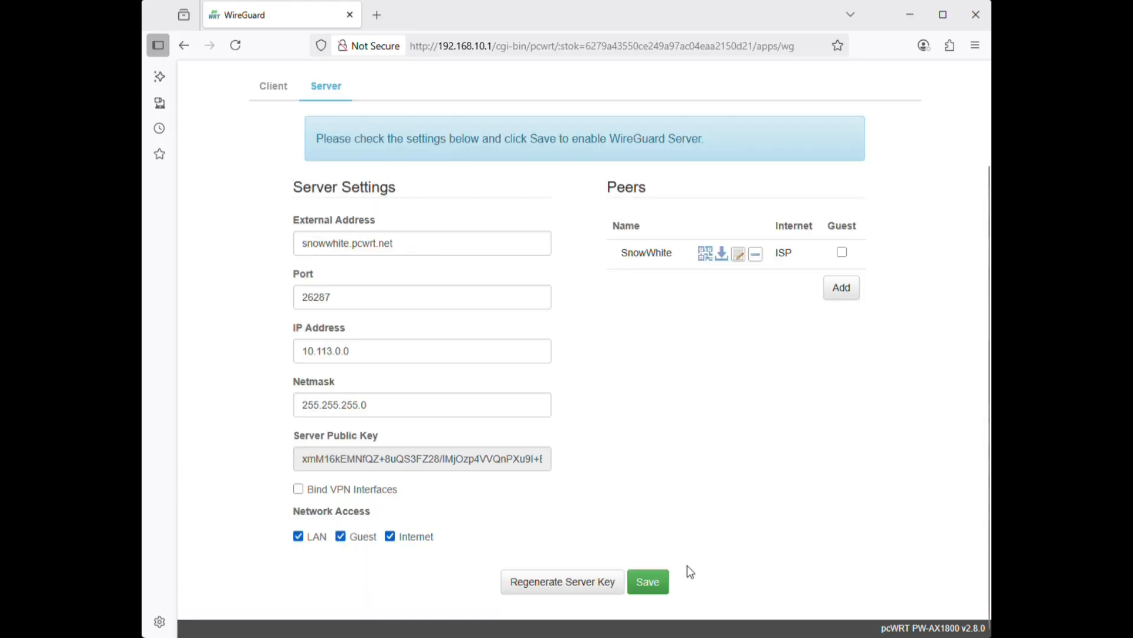
click(648, 581)
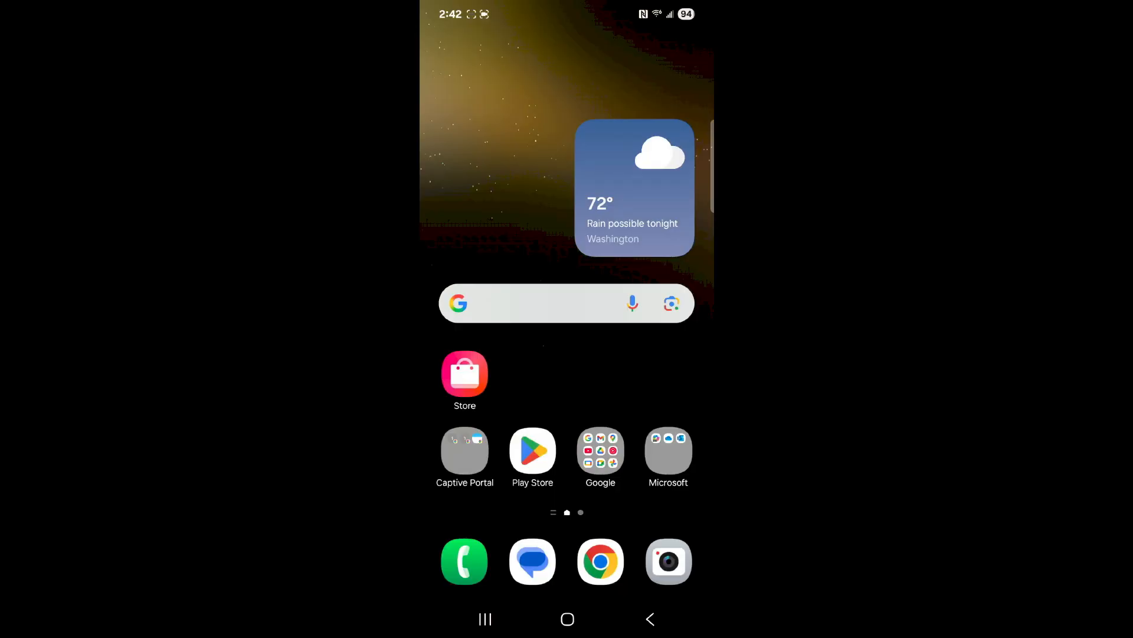
Search Play Store for wireguard and start installing the WireGuard app.
click(533, 449)
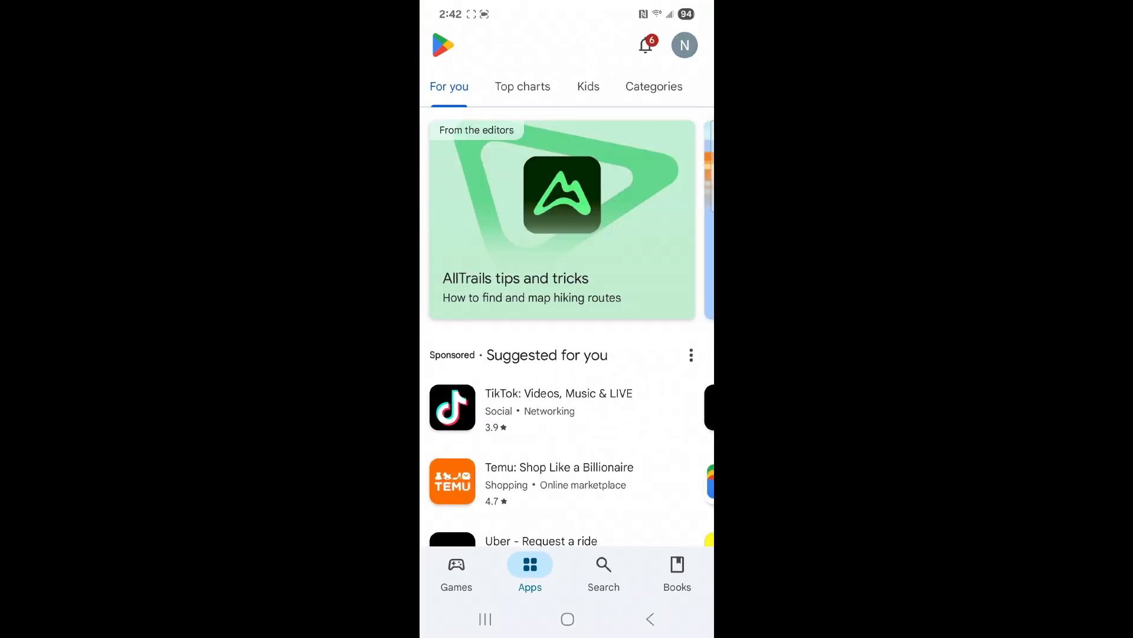
click(603, 570)
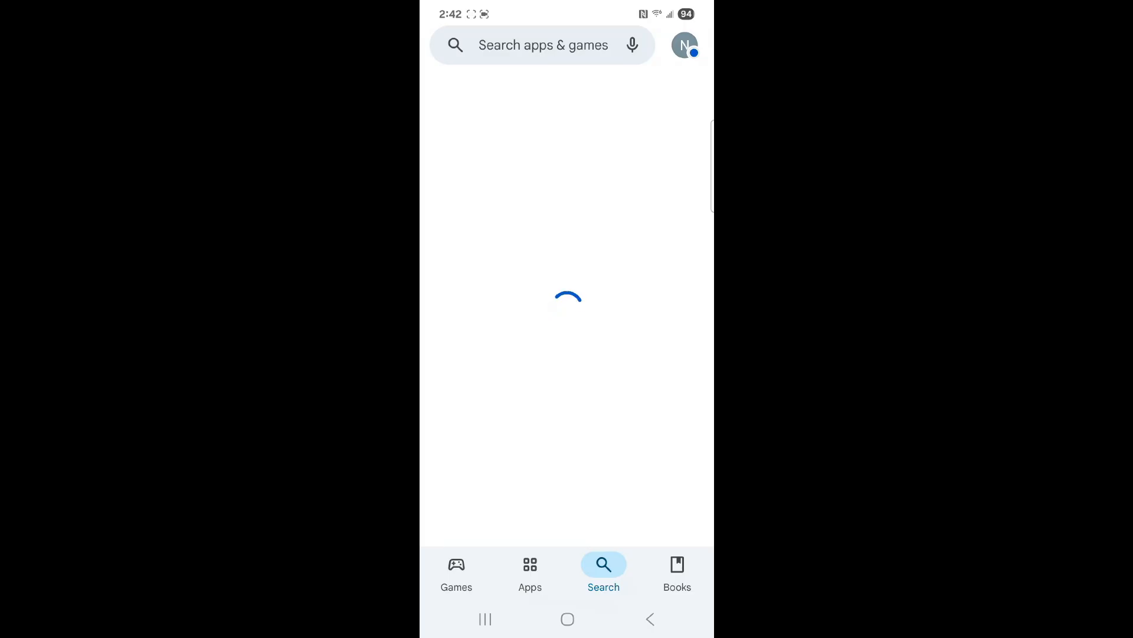
click(543, 45)
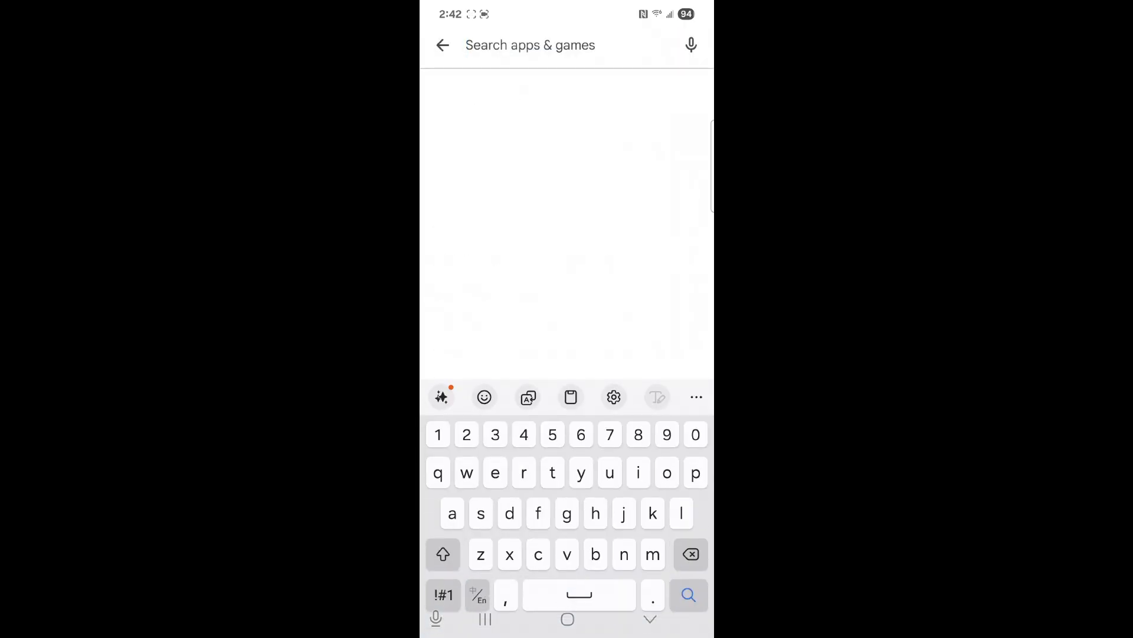
text(wireg)
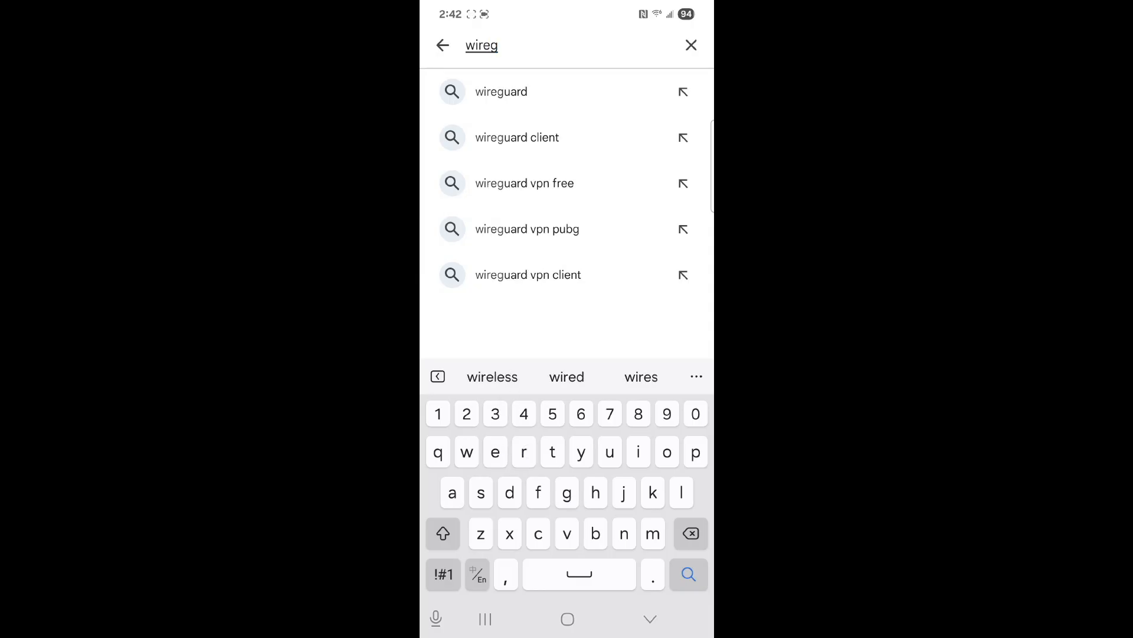
click(501, 92)
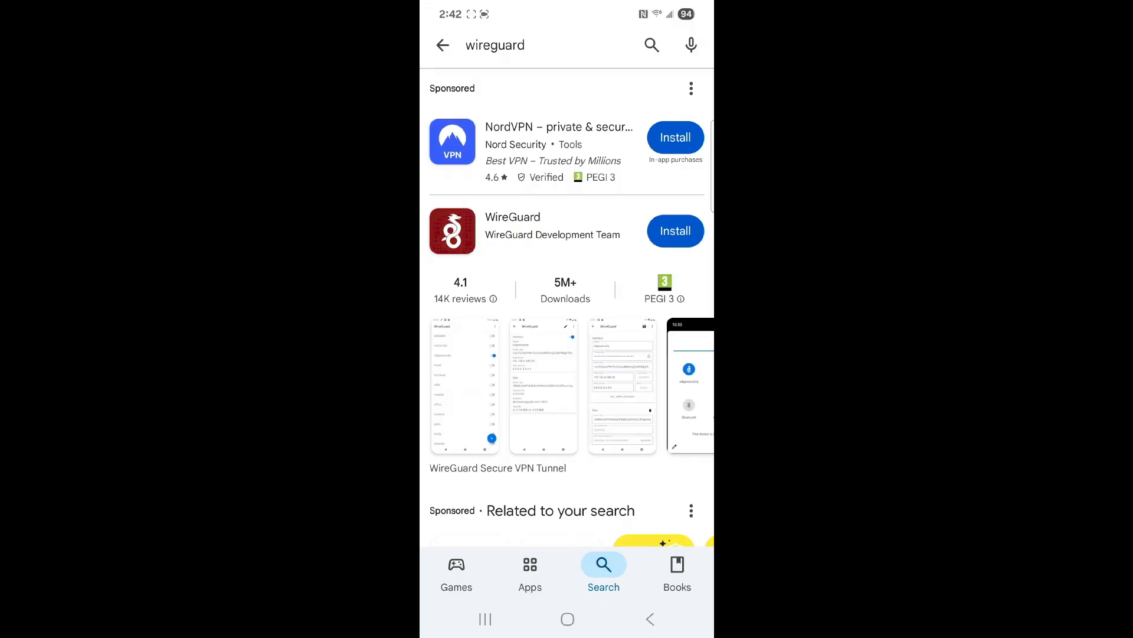
click(675, 232)
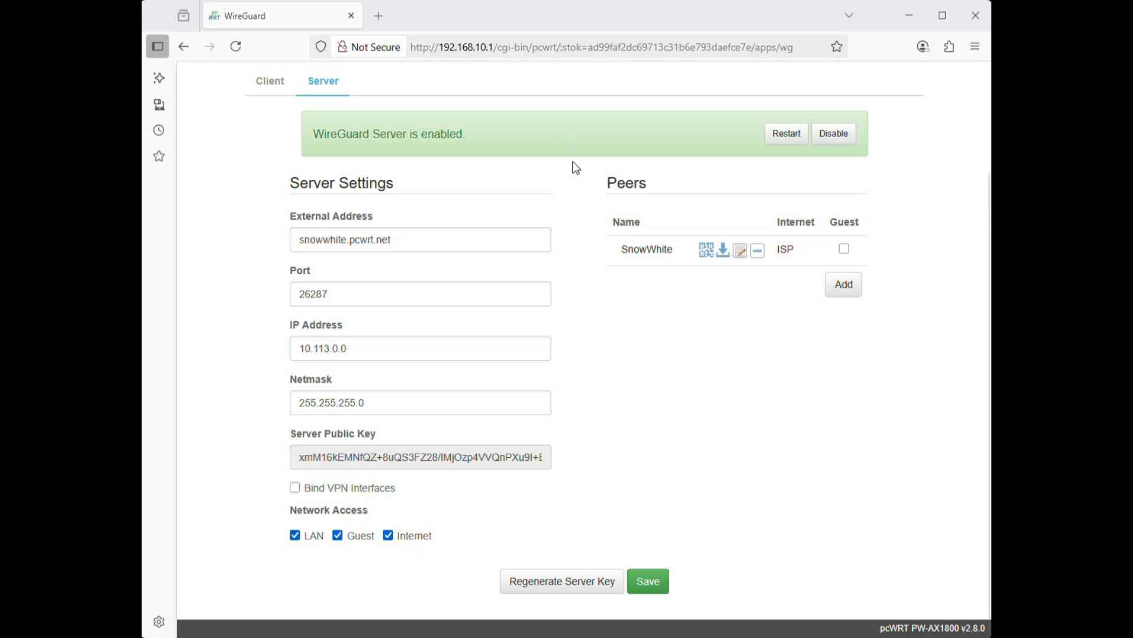
mouse_move(727, 290)
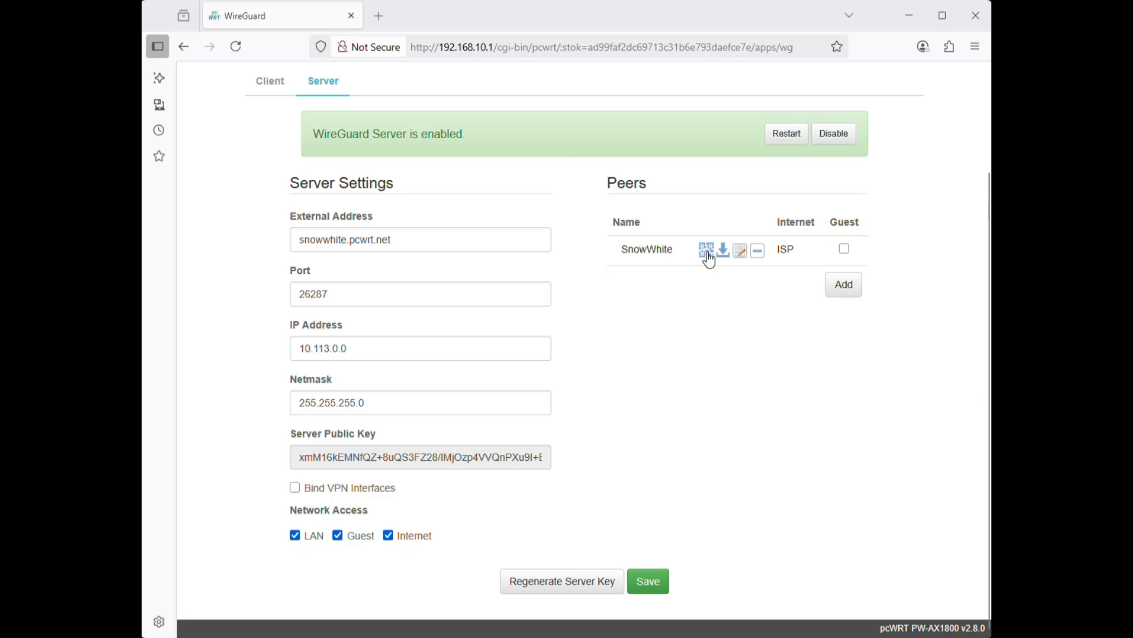
Show the QR connection code for the SnowWhite peer.
click(702, 251)
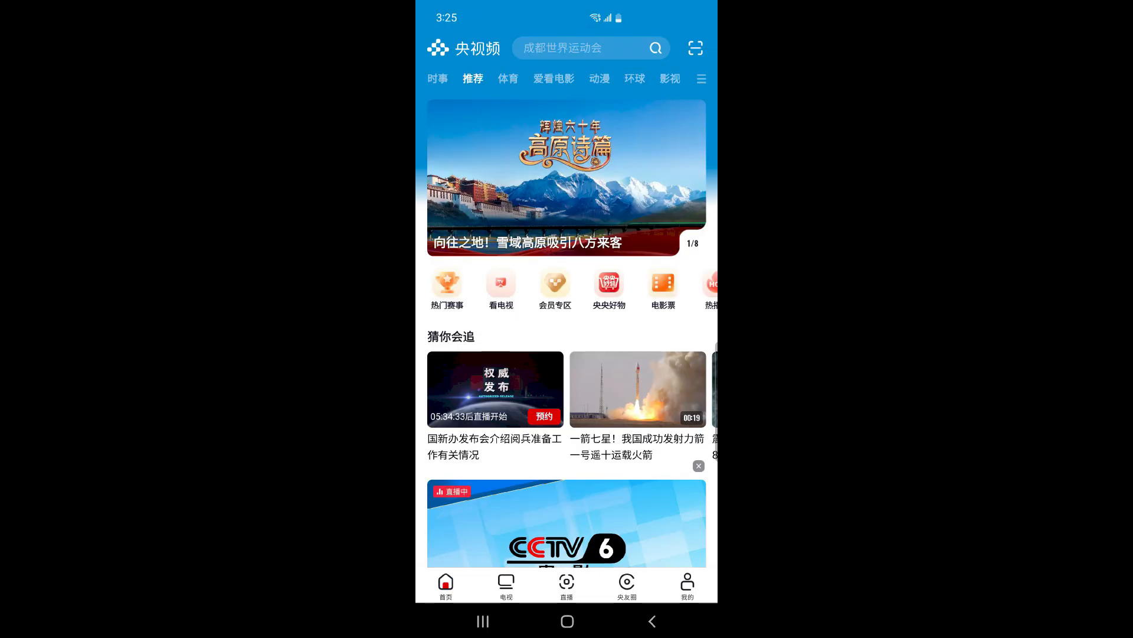
Leave the CCTV app for the phone's home screen.
click(506, 586)
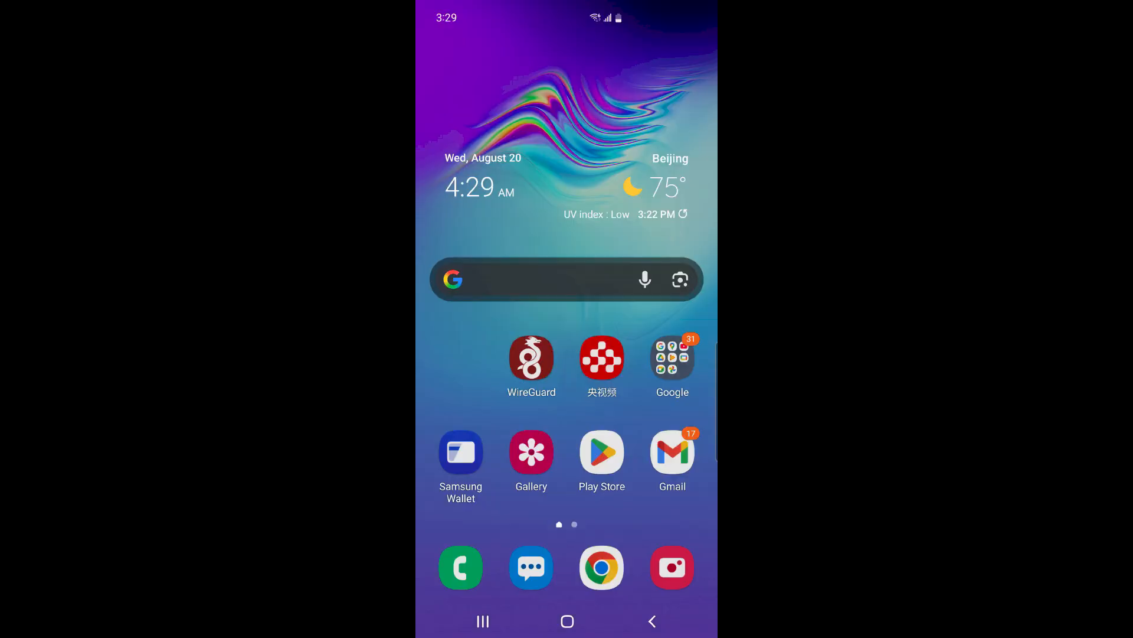
Import a WireGuard tunnel named home by scanning the QR code and switch it on.
click(531, 356)
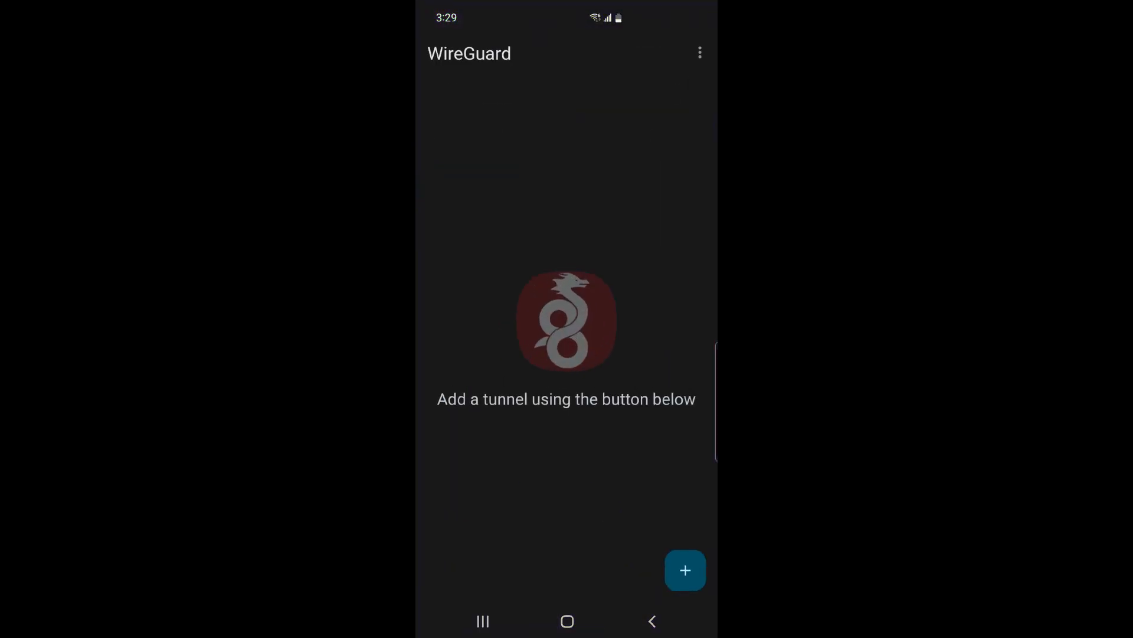
click(685, 570)
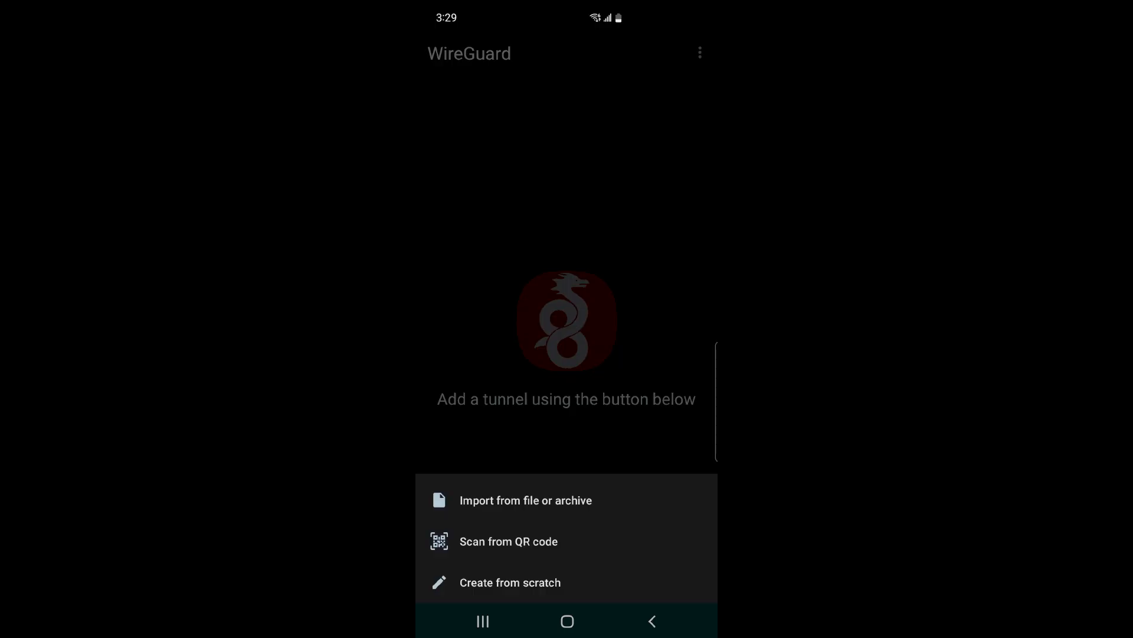
click(509, 540)
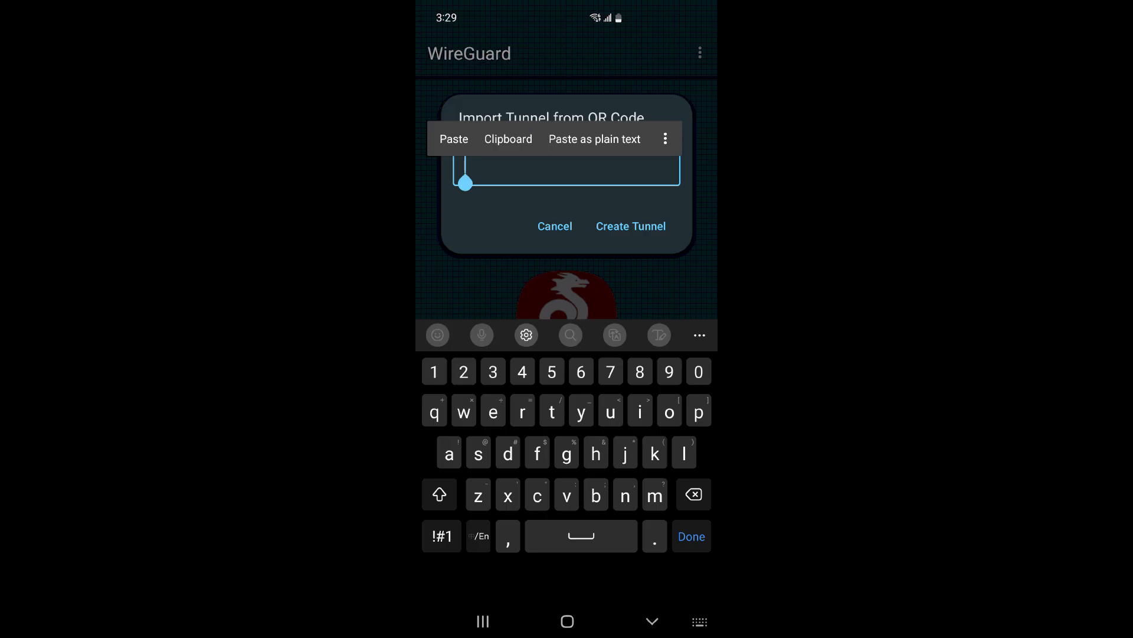
text(home)
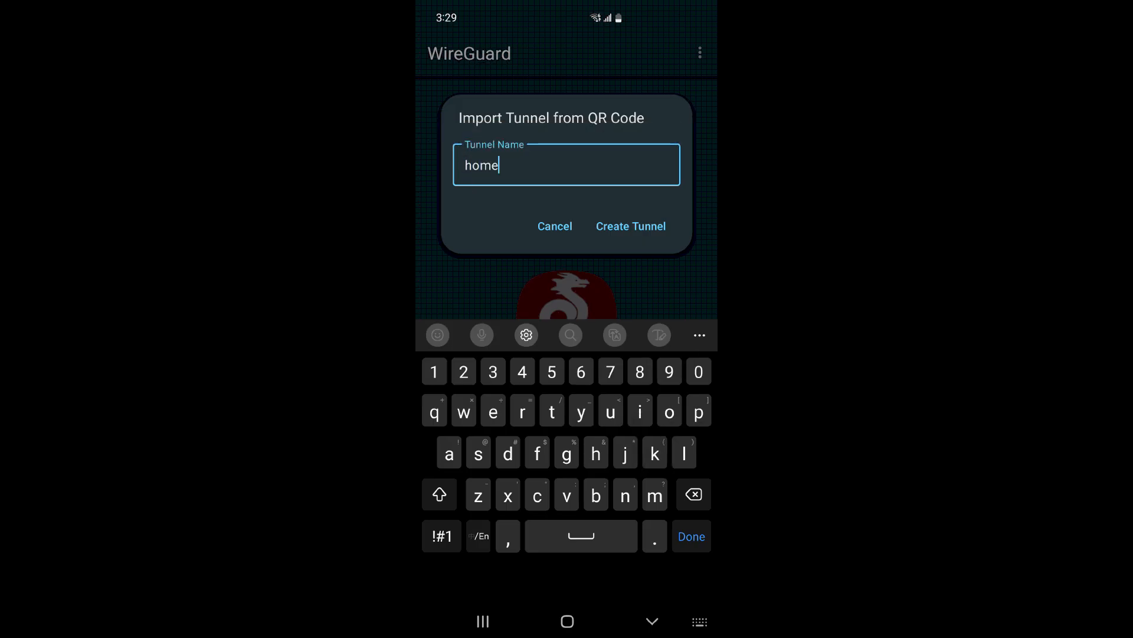
click(631, 225)
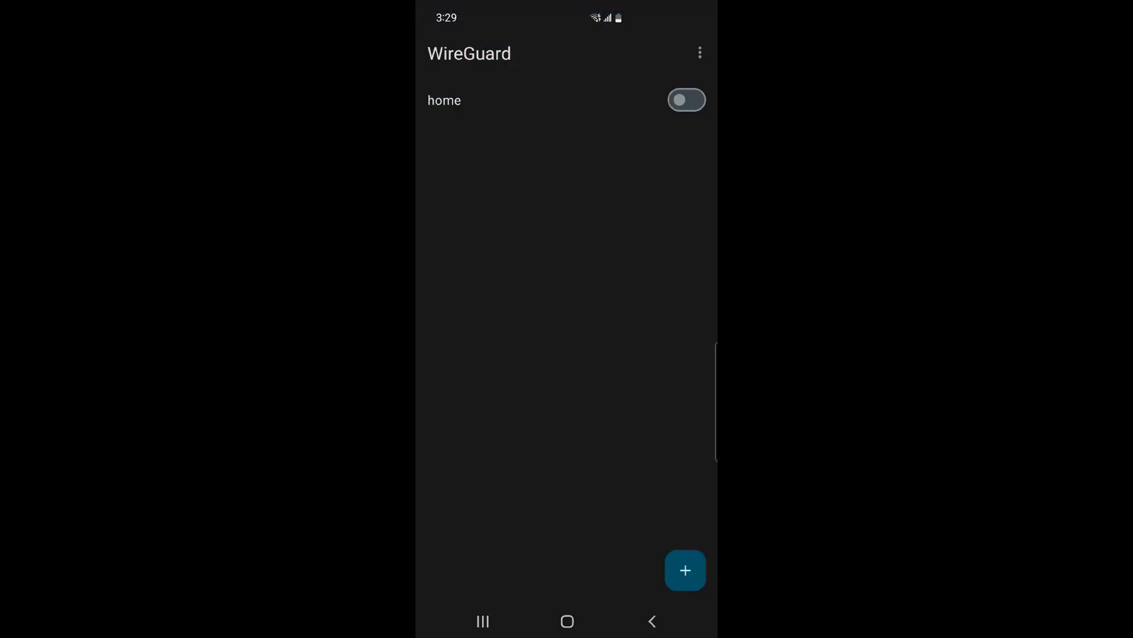
click(687, 99)
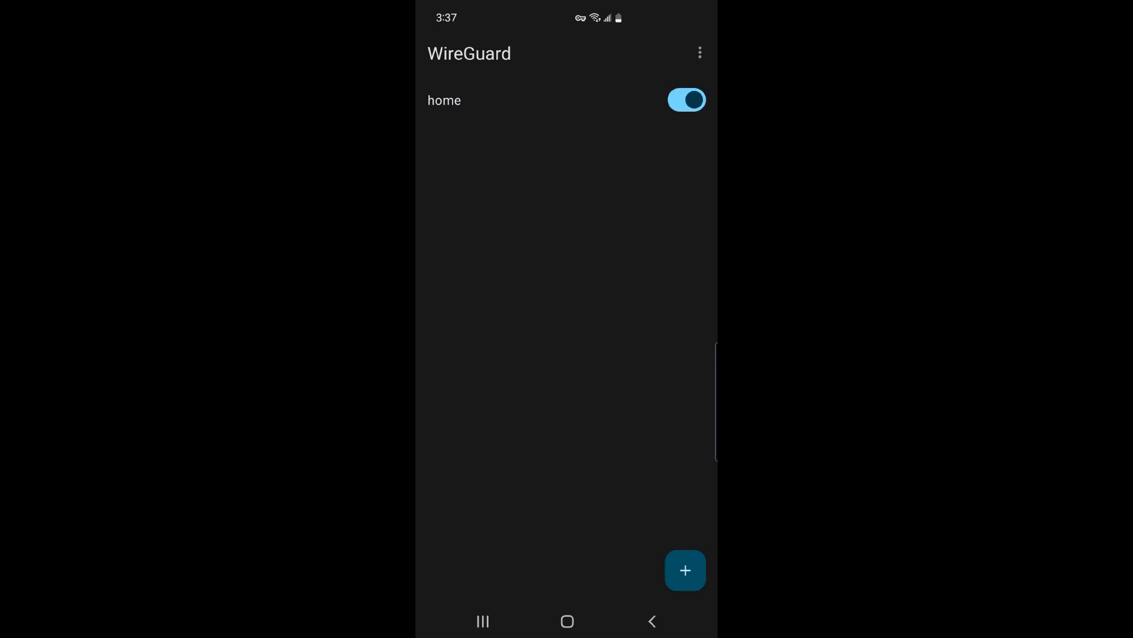
click(444, 99)
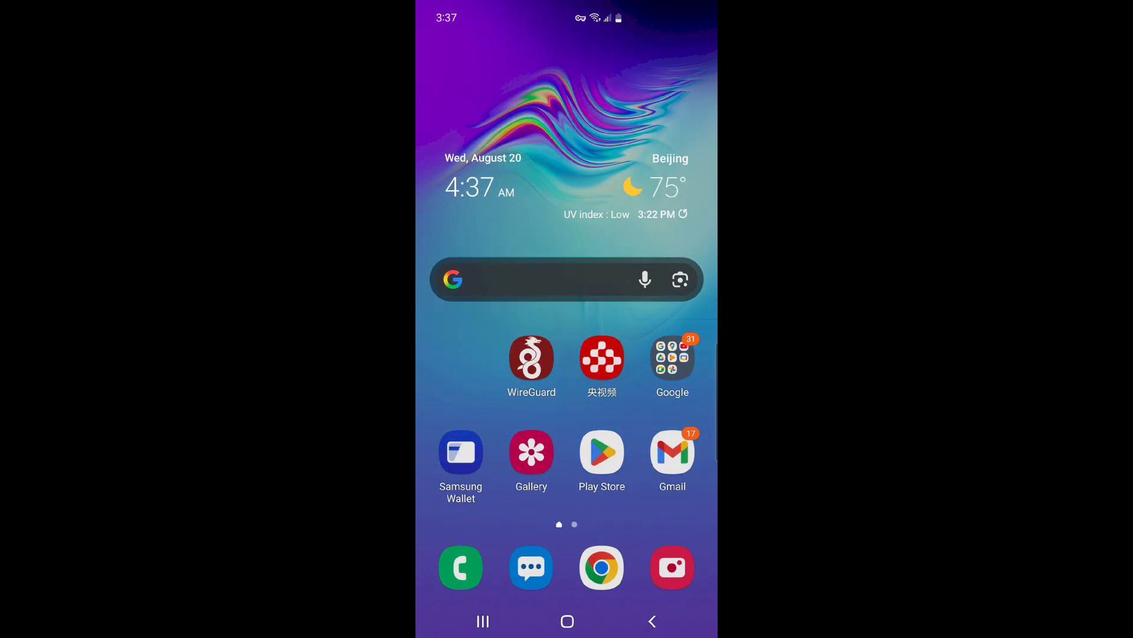
click(602, 358)
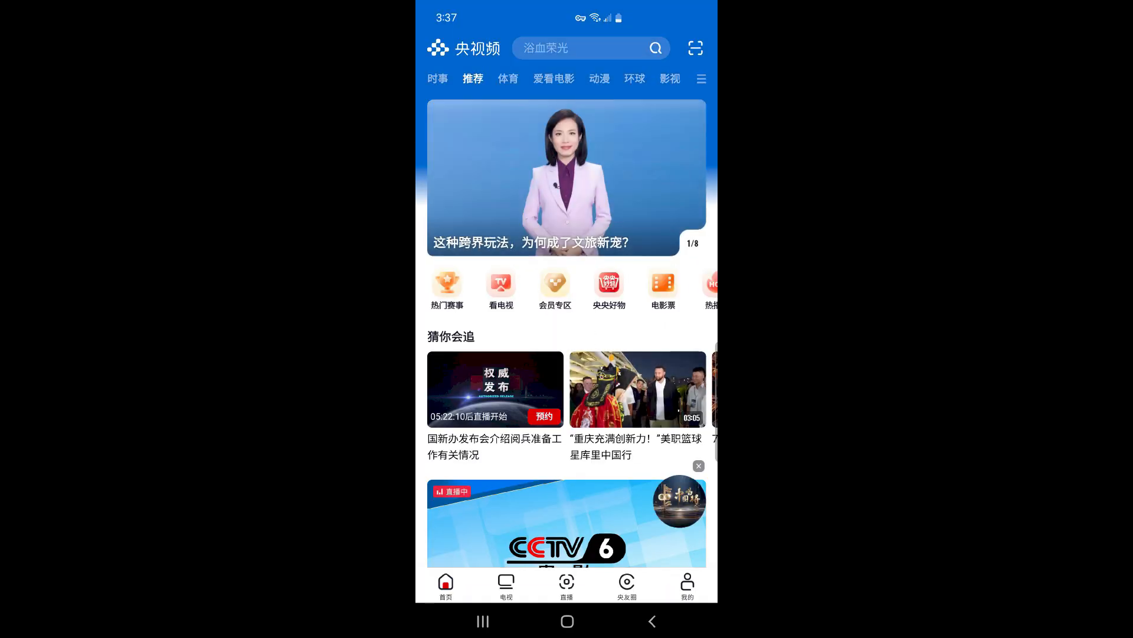
click(505, 585)
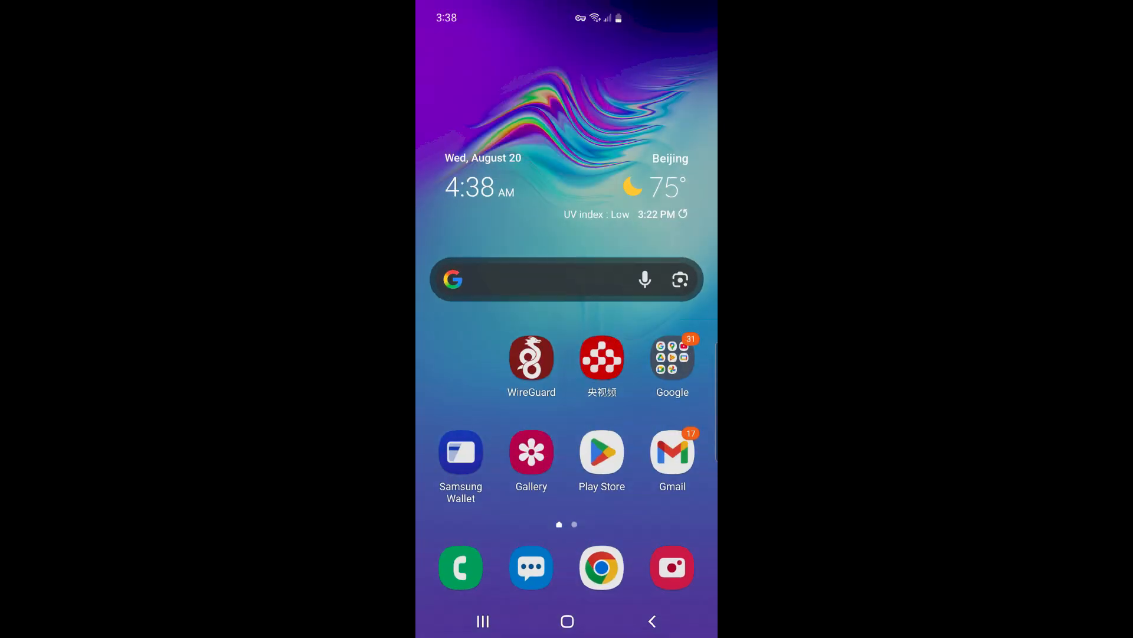
Load YouTube's mobile feed in Chrome over the tunnel and browse down through it.
click(601, 567)
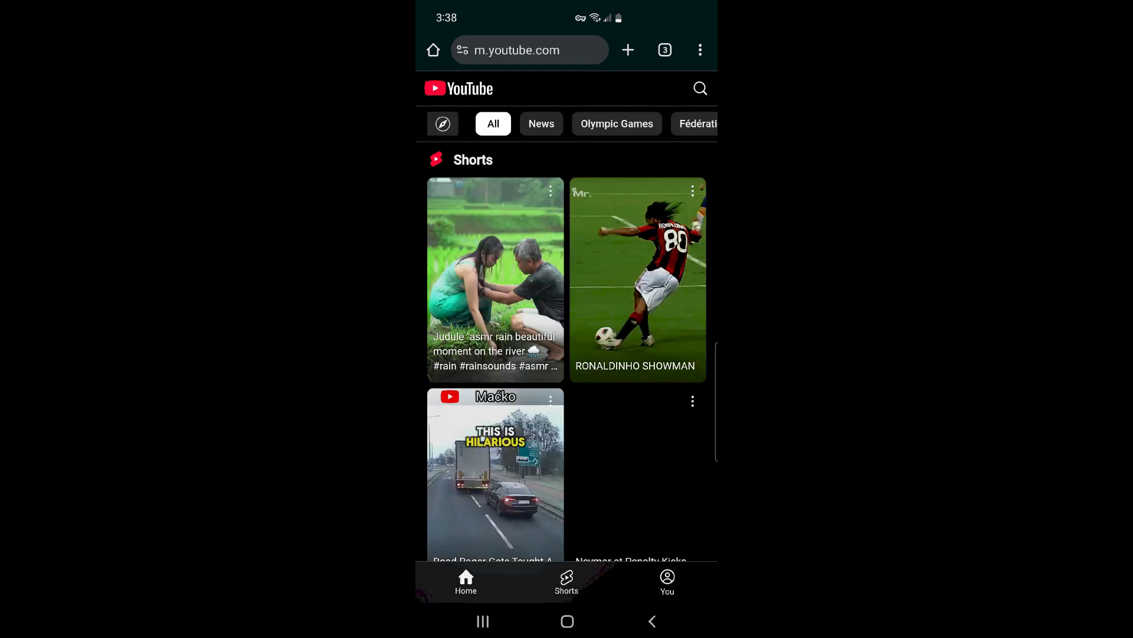
scroll(down, 3)
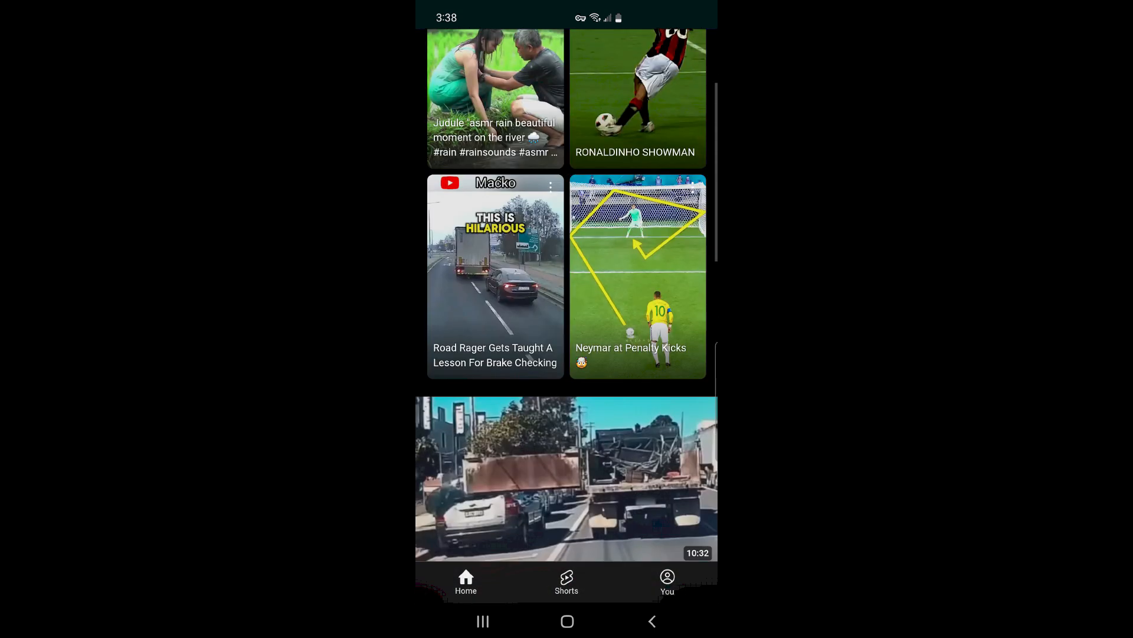
scroll(down, 3)
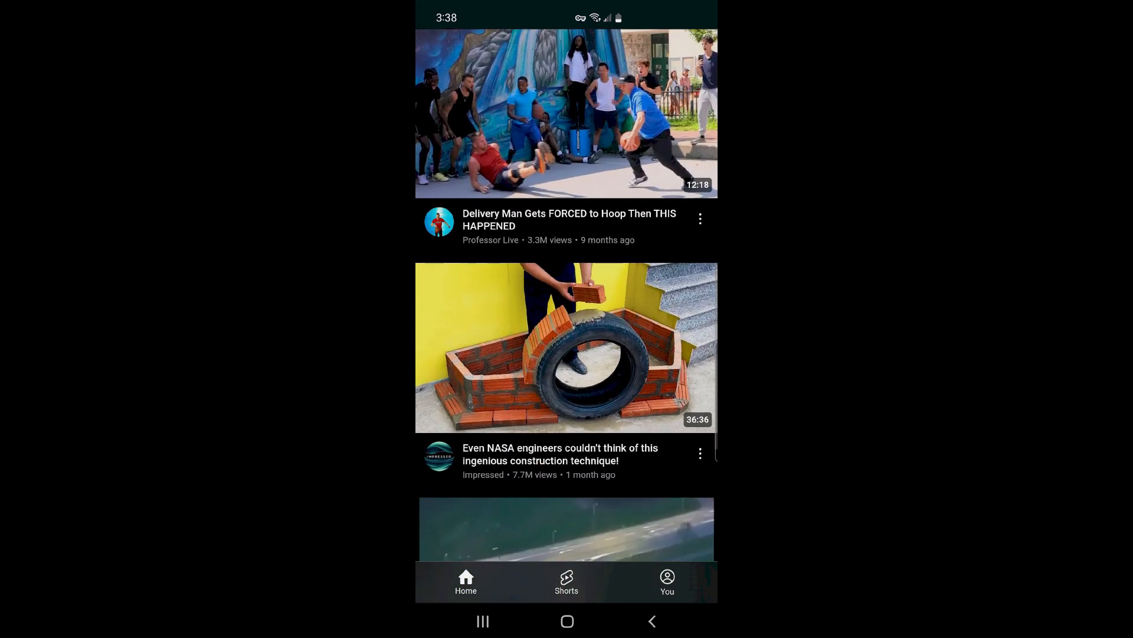
scroll(down, 3)
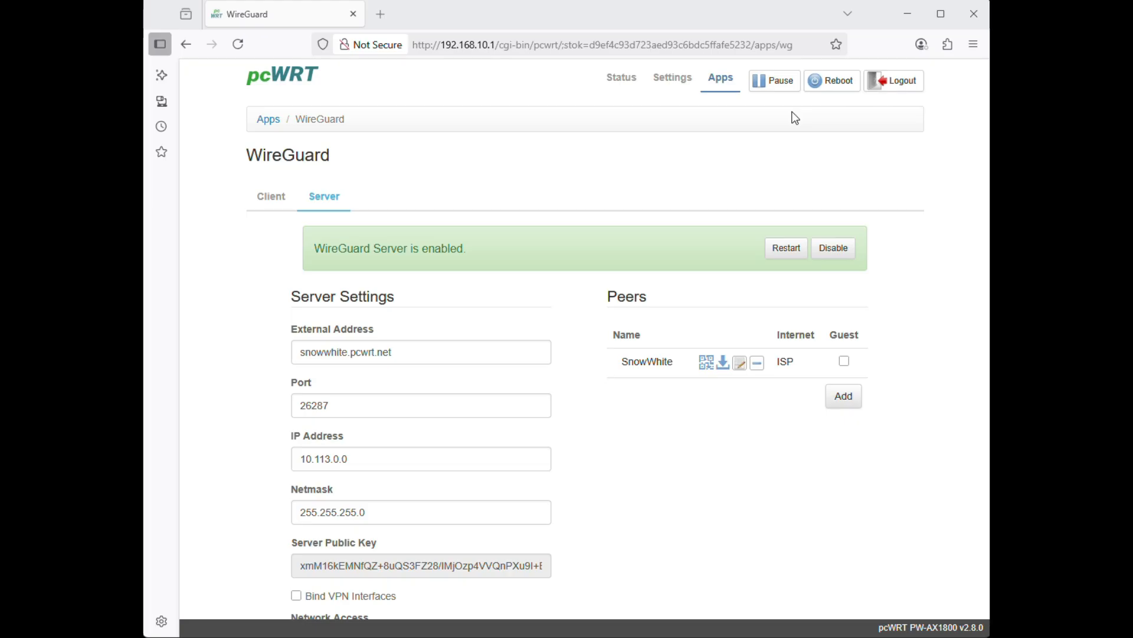
Add the remaining dwarf peers with generated keys, finishing the list Doc through Dopey after SnowWhite.
text(Do)
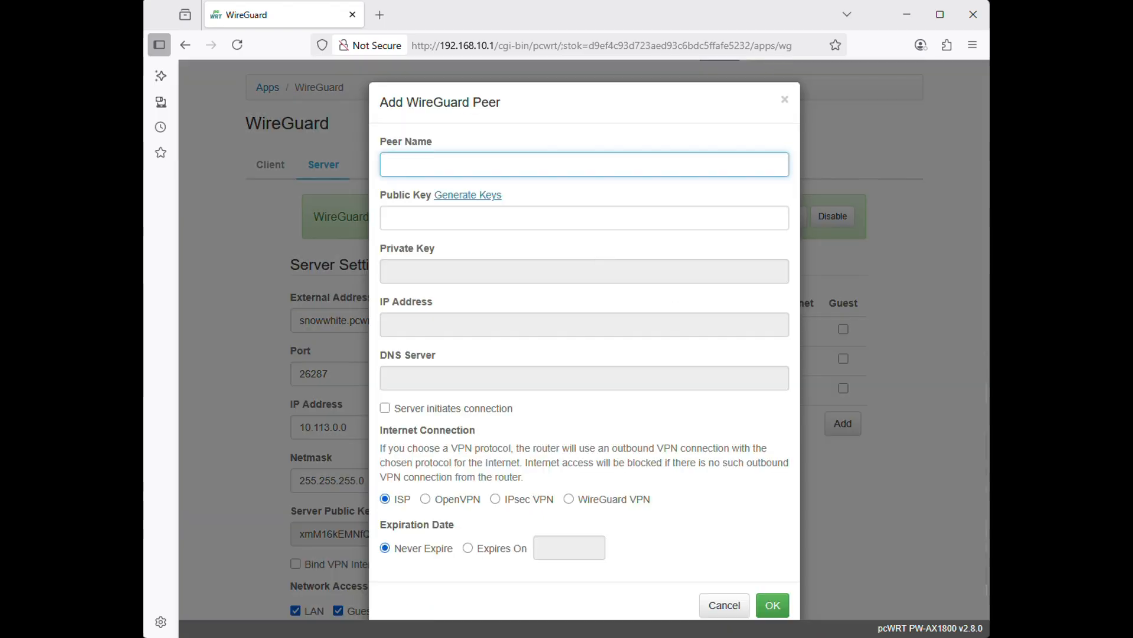
text(S)
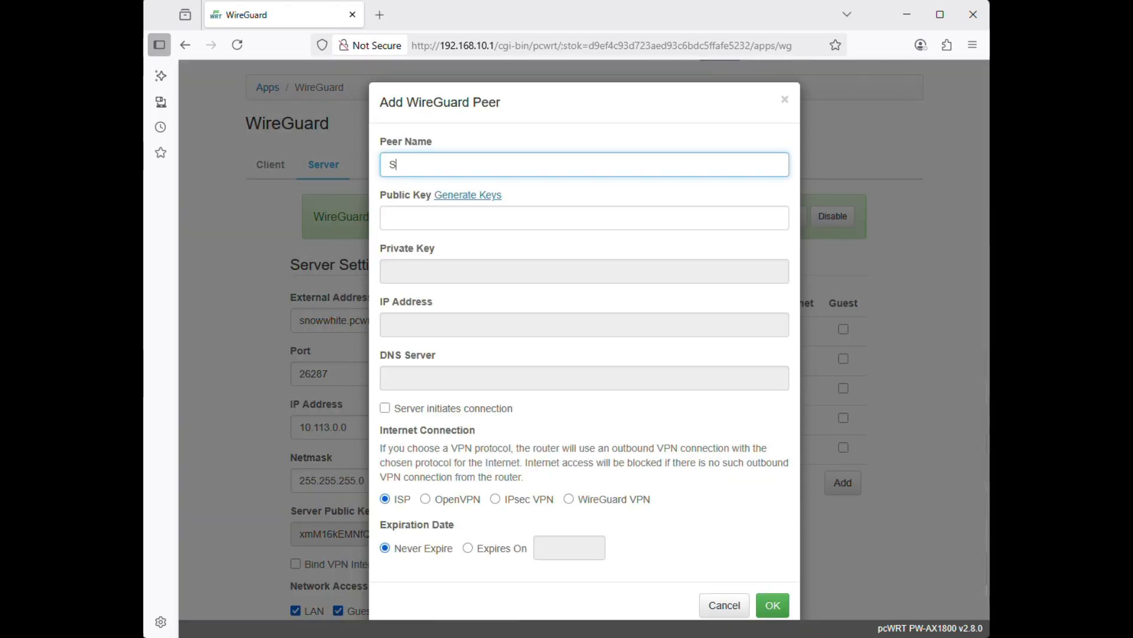
click(725, 604)
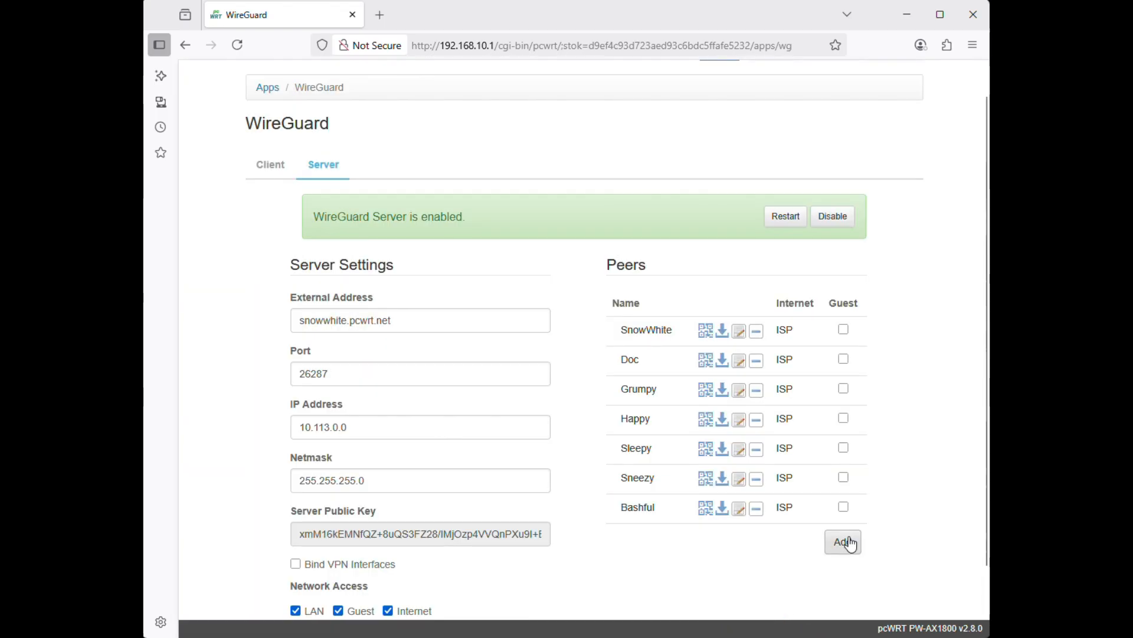
click(843, 542)
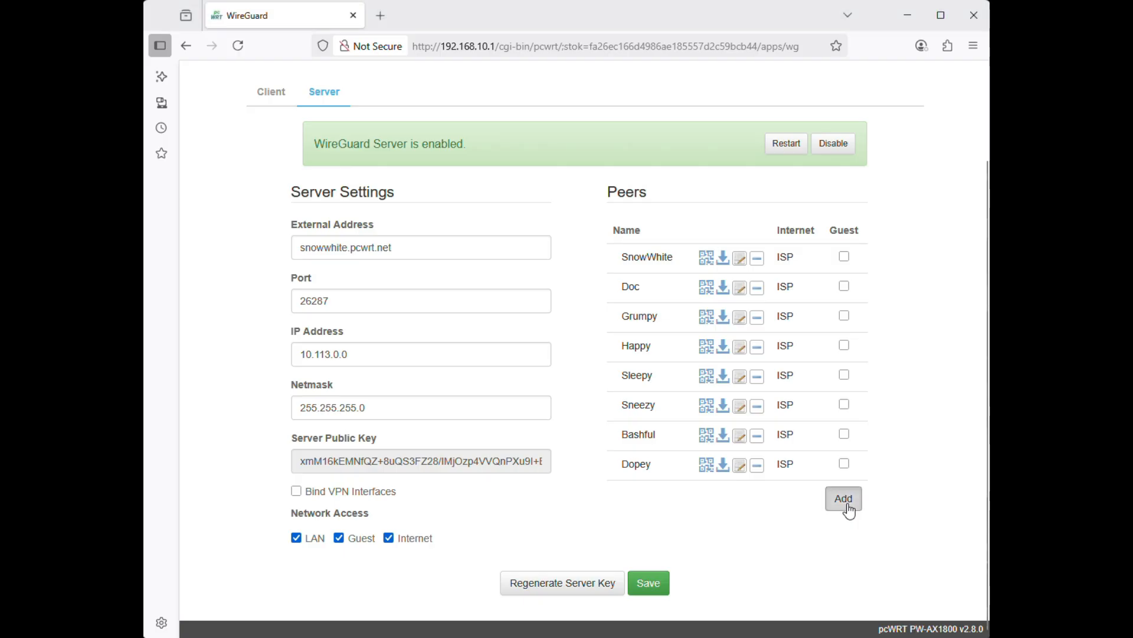
Add a ninth peer 'ThePrince' with generated keys and mark it guest-only.
click(842, 499)
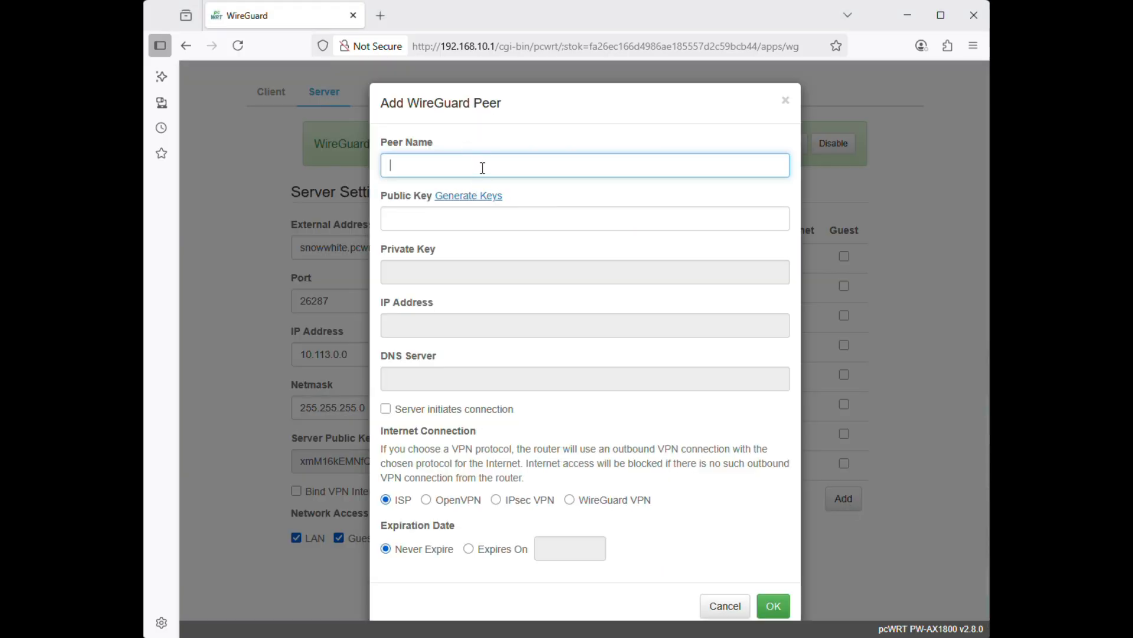
text(ThePrince)
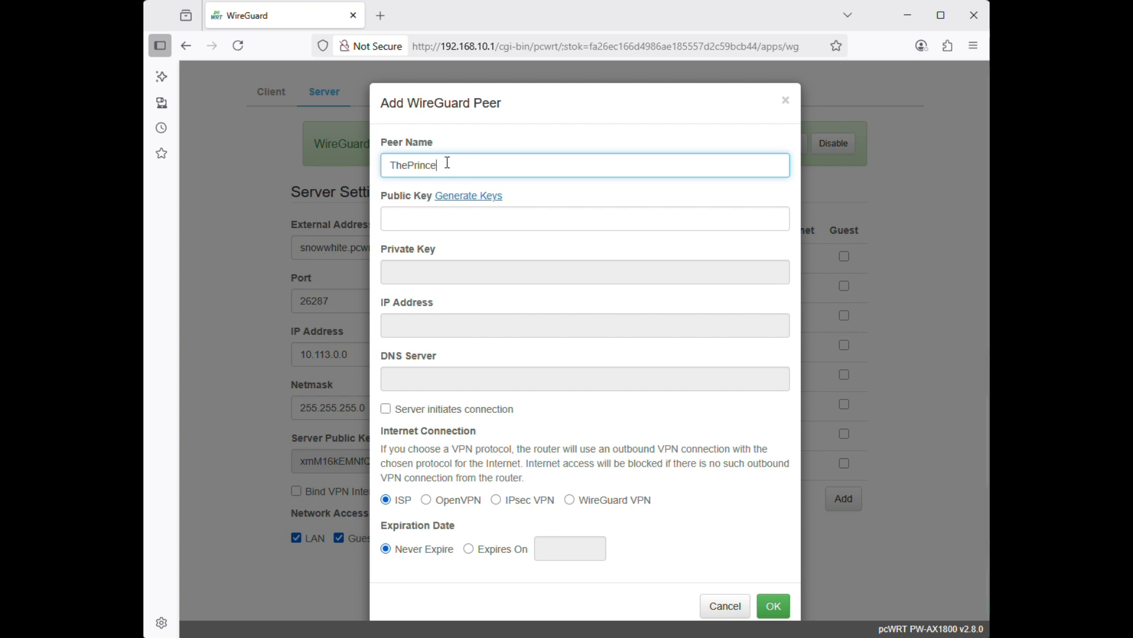
click(468, 196)
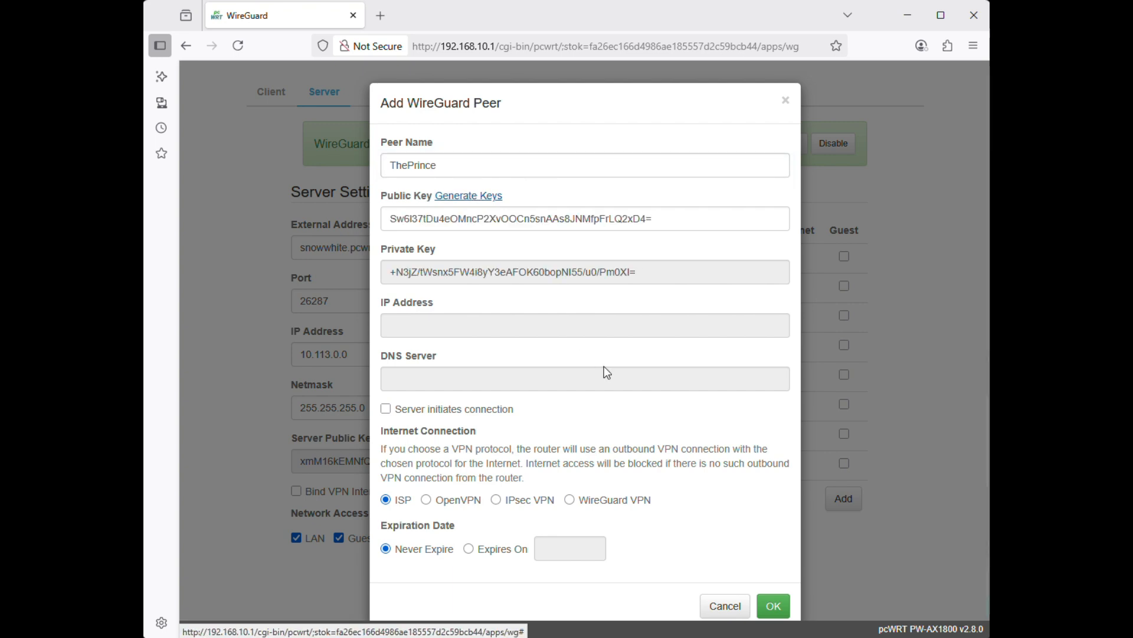
click(779, 606)
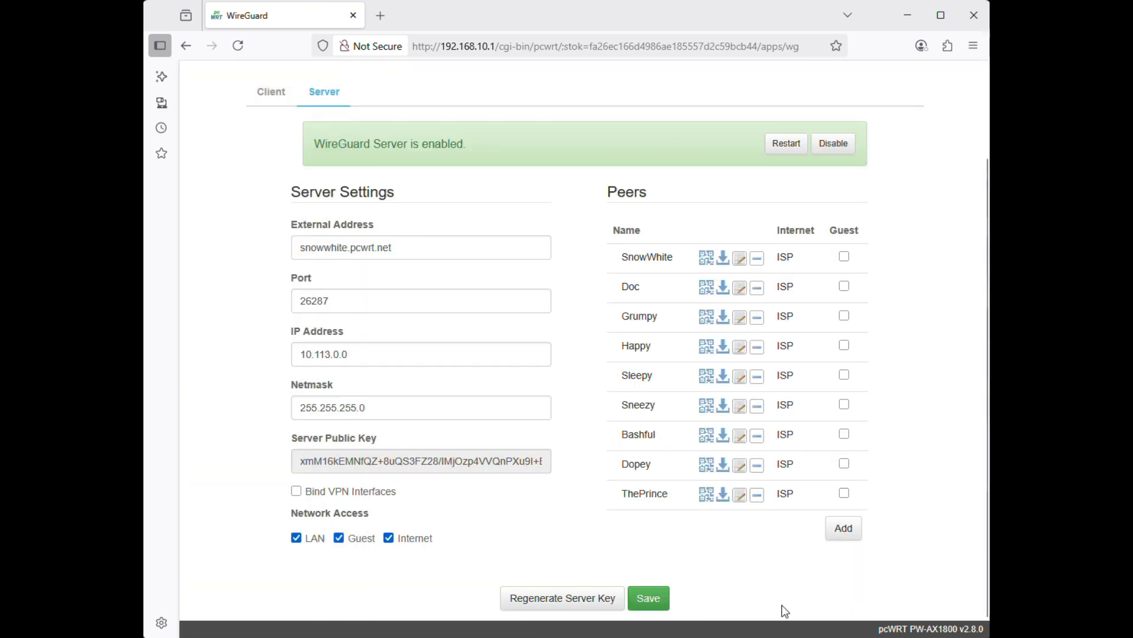
click(843, 493)
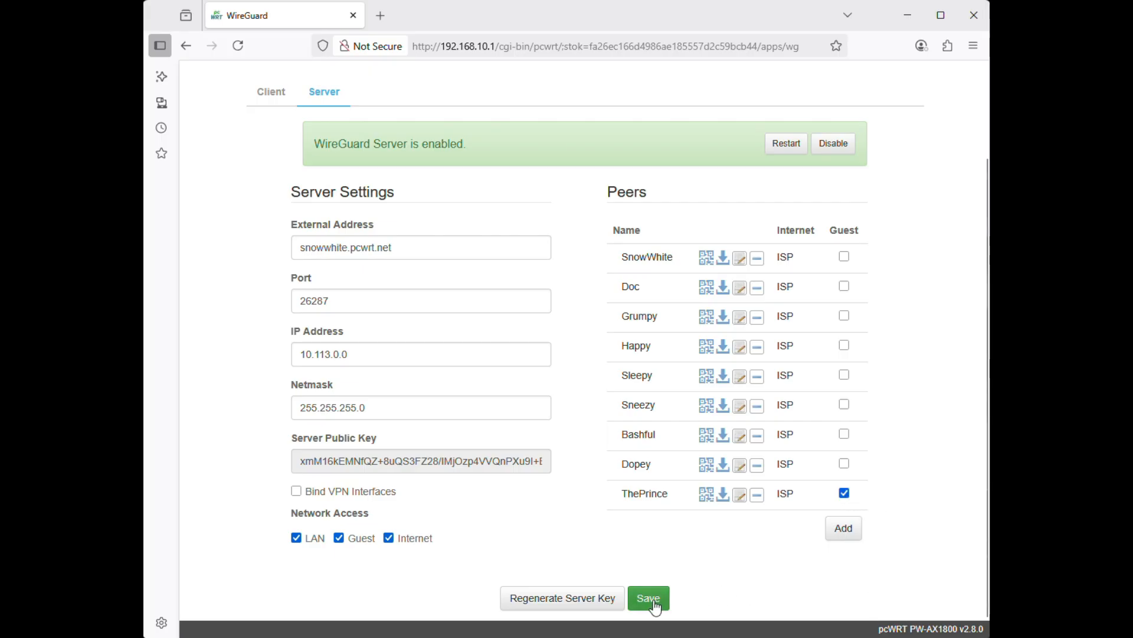
Save the WireGuard server configuration and dismiss the Success message.
click(650, 597)
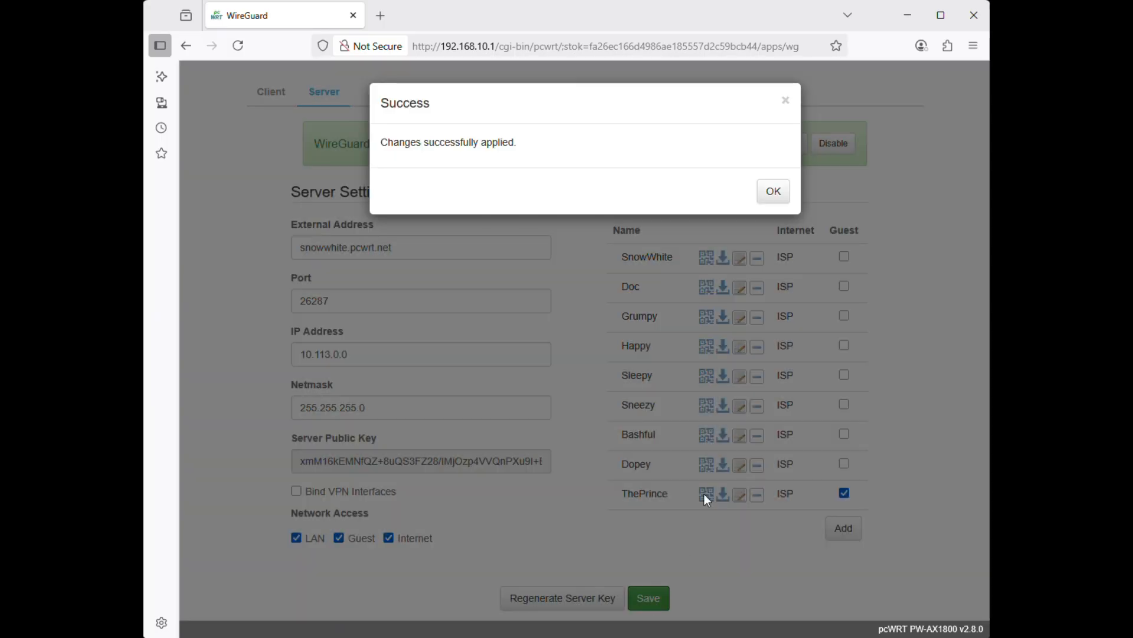
click(772, 191)
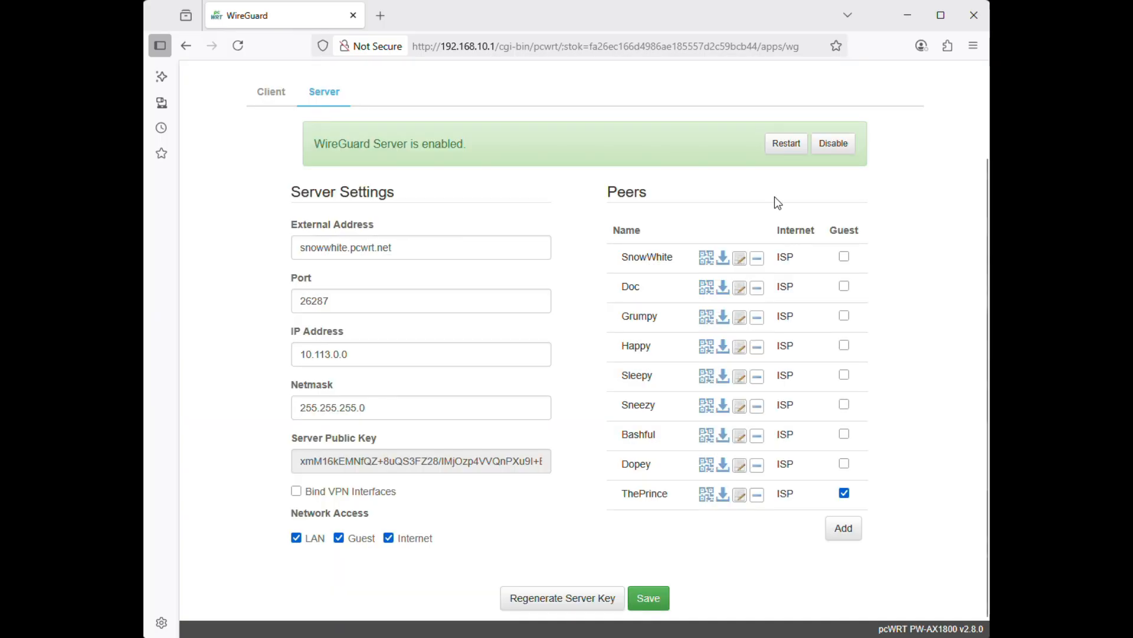